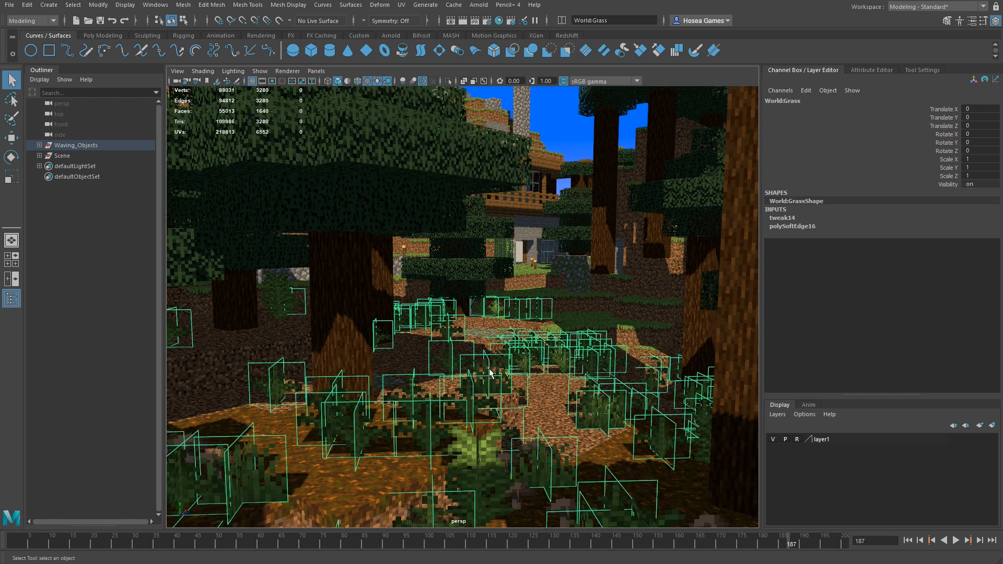
pyautogui.moveTo(494, 370)
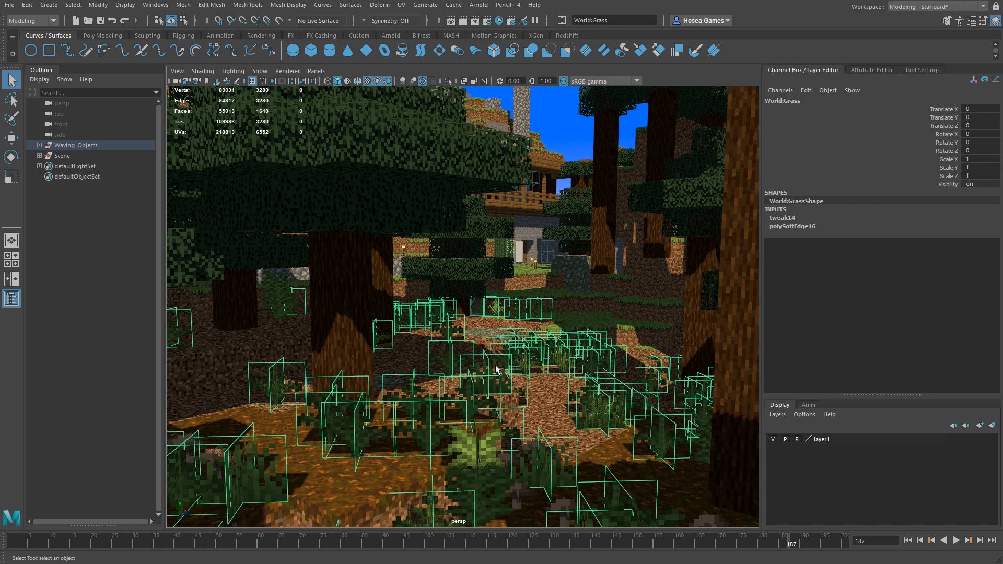
pyautogui.moveTo(504, 347)
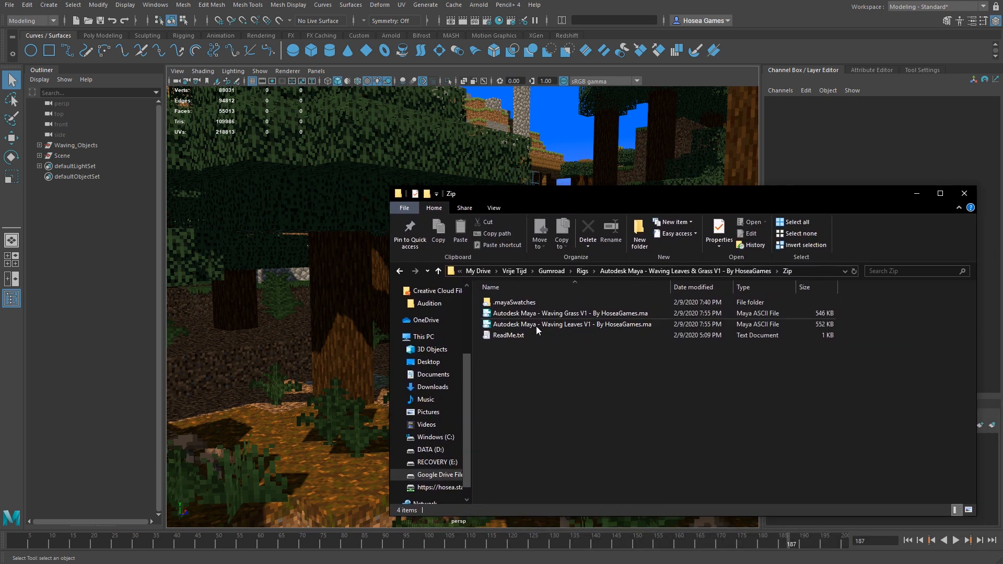
# Point out the Waving Leaves .ma rig file, then close the rig folder window.
pyautogui.click(570, 324)
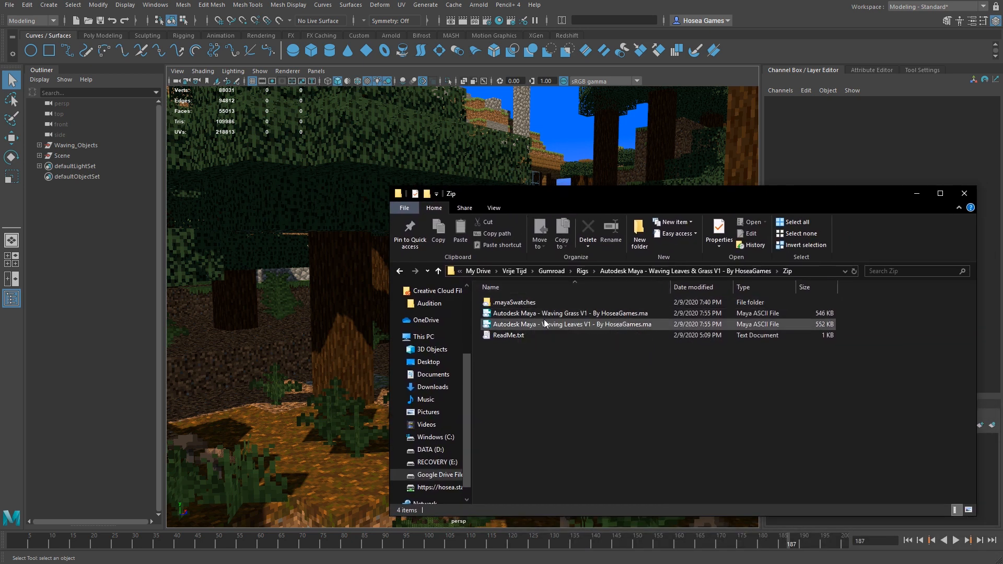
pyautogui.moveTo(569, 313)
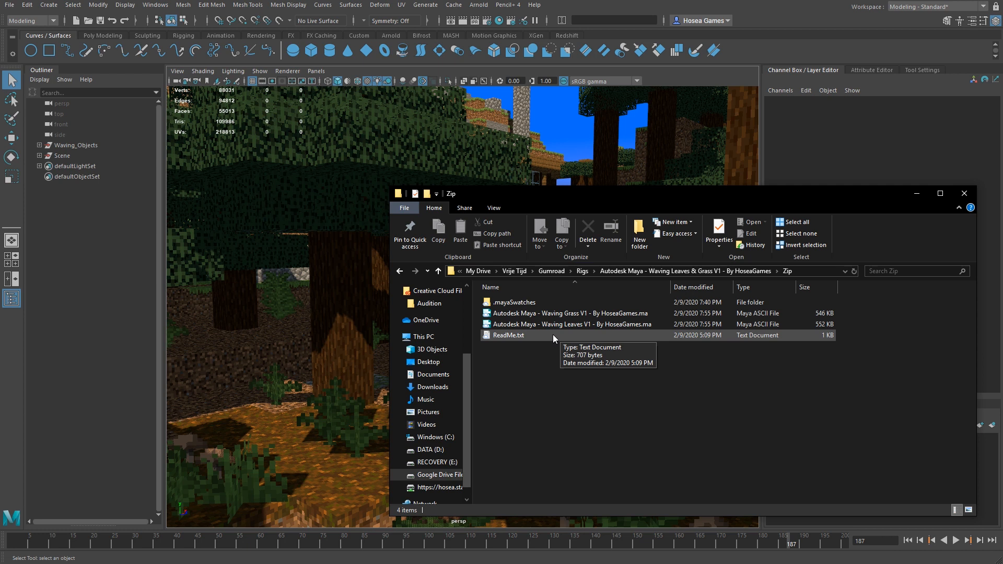
pyautogui.moveTo(888, 245)
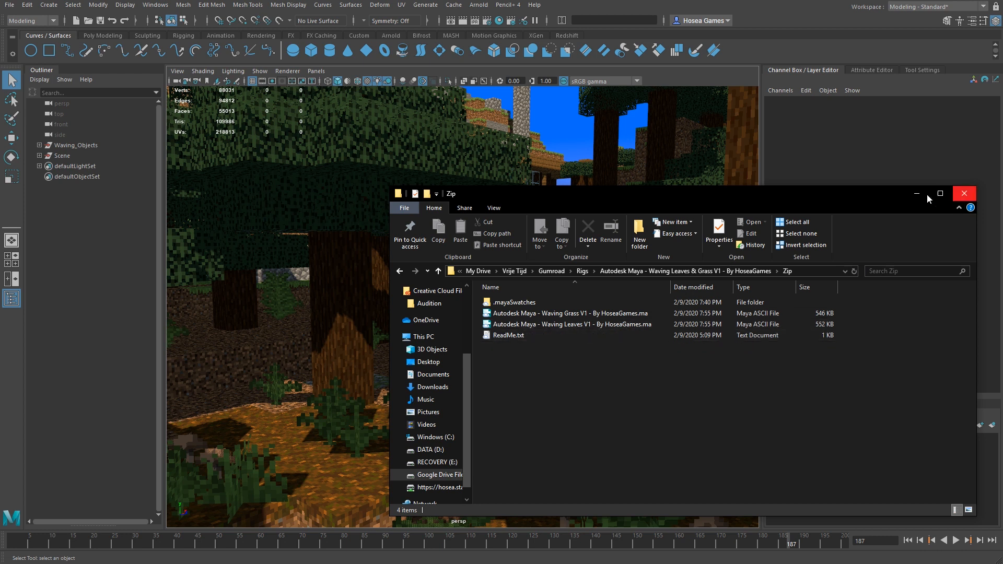
pyautogui.click(964, 193)
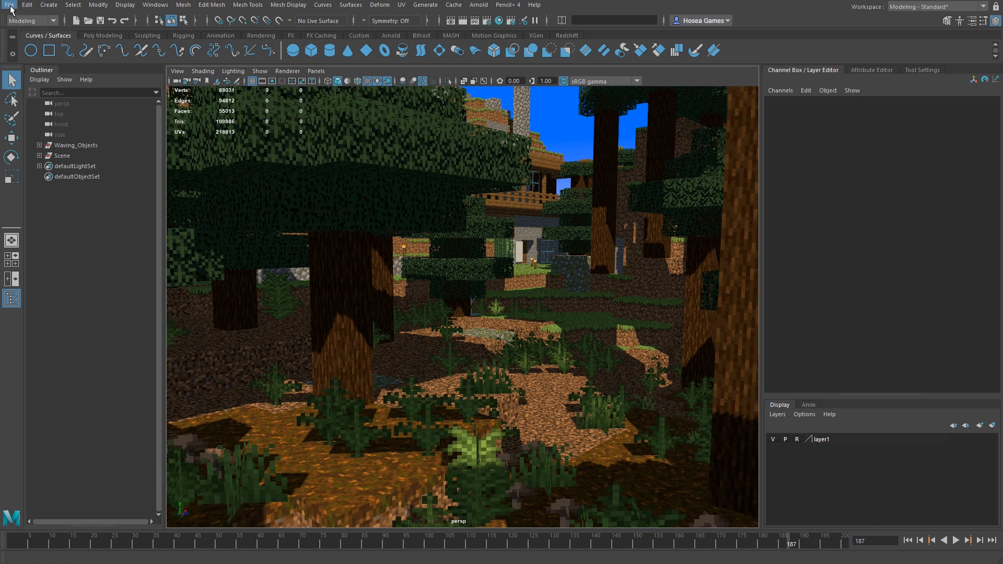
# Import 'Waving Grass V1 - By HoseaGames.ma' and accept the Student Version prompt.
pyautogui.click(9, 5)
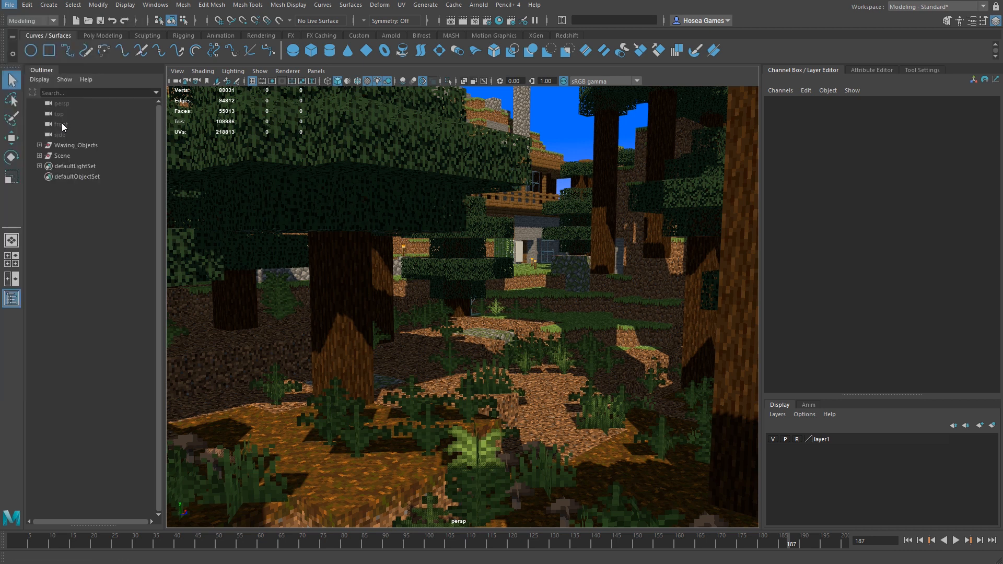
pyautogui.click(9, 4)
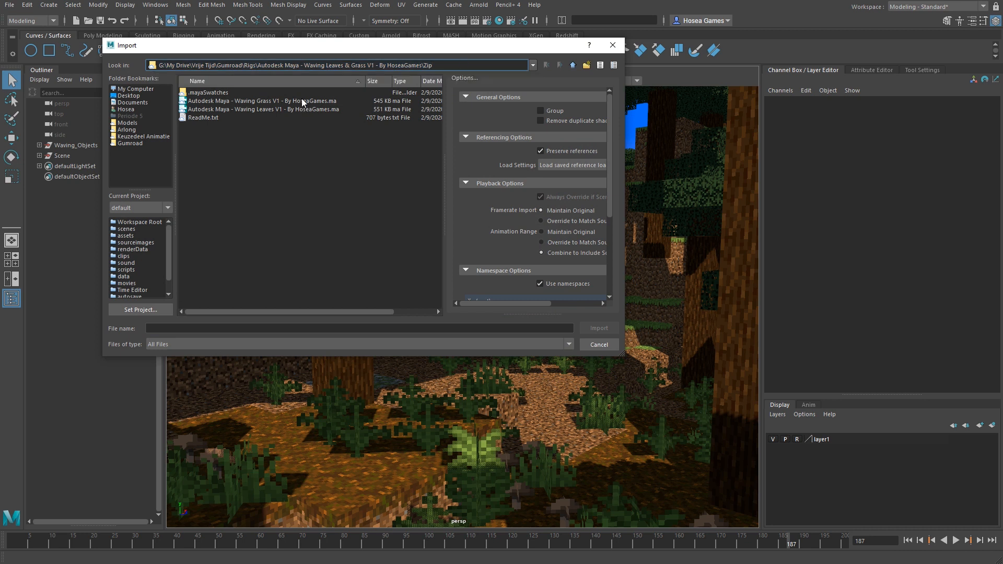
pyautogui.click(268, 100)
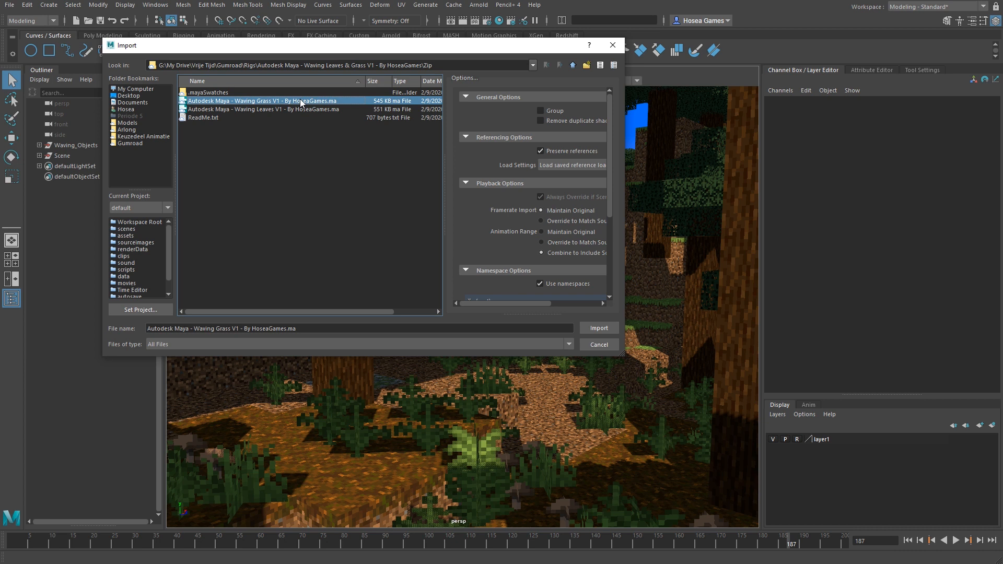
pyautogui.click(598, 328)
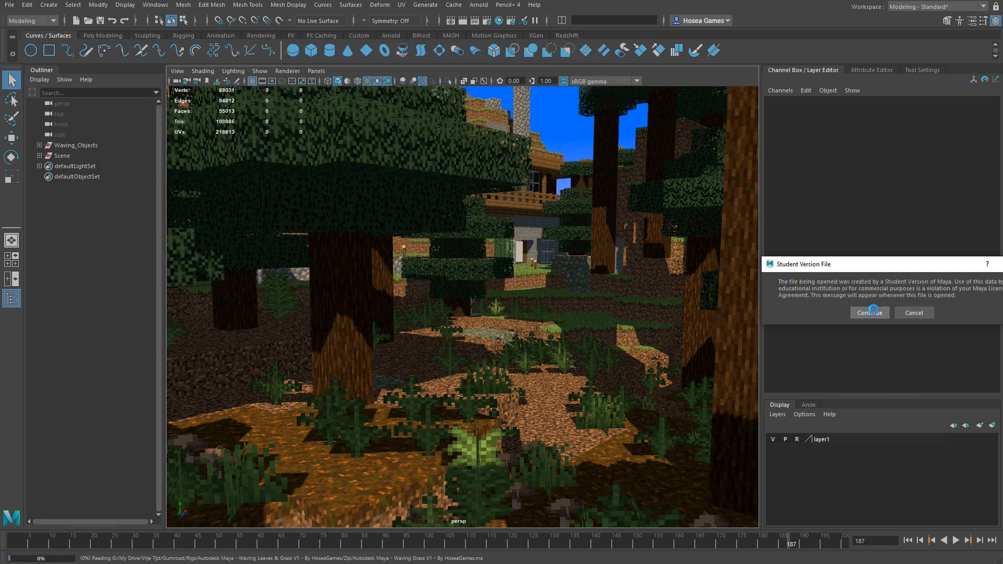
pyautogui.click(869, 313)
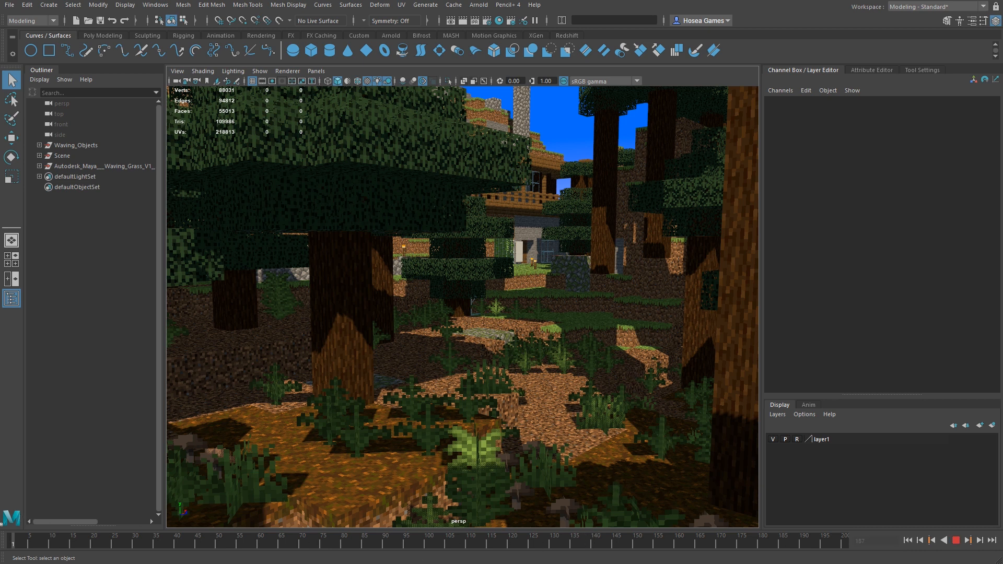
# Expand the Waving Grass group, view its wind attributes, scrub playback and return to frame 1.
pyautogui.click(97, 166)
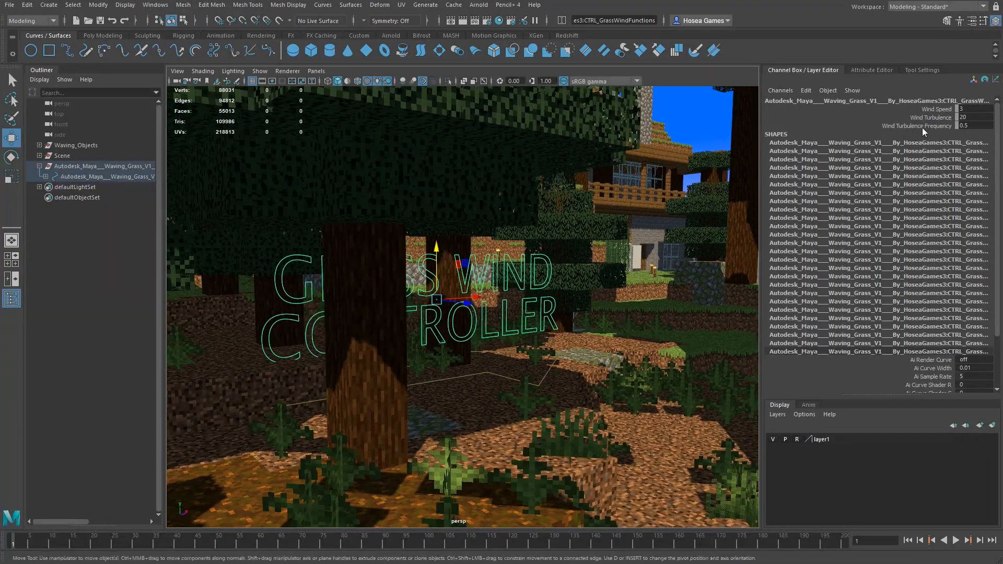
pyautogui.click(916, 117)
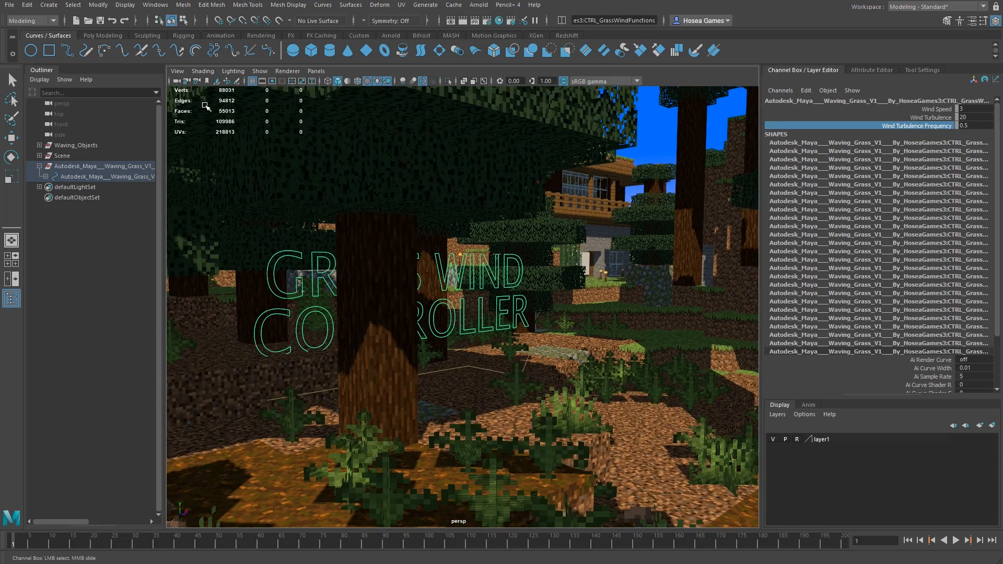
pyautogui.moveTo(566, 539)
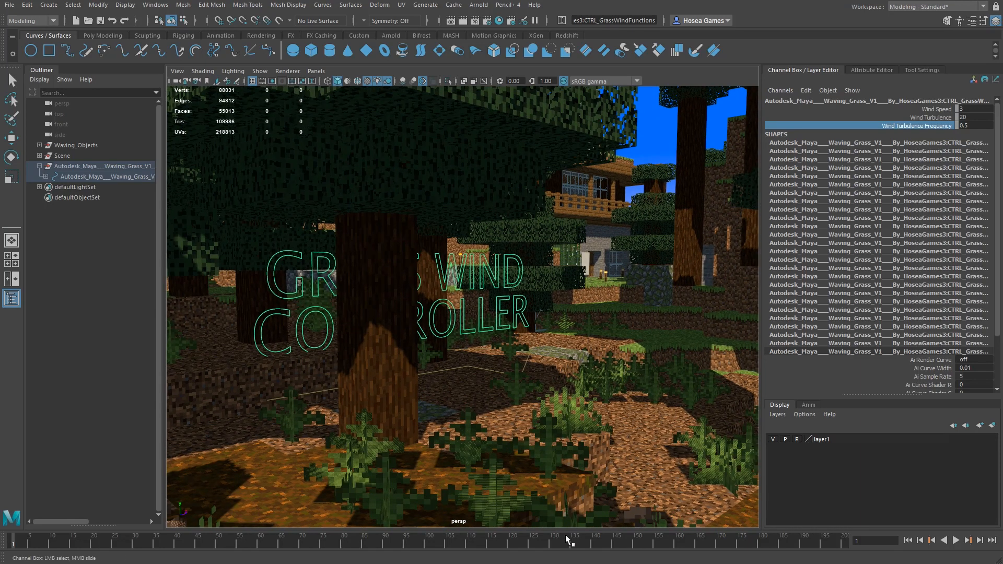
pyautogui.click(958, 541)
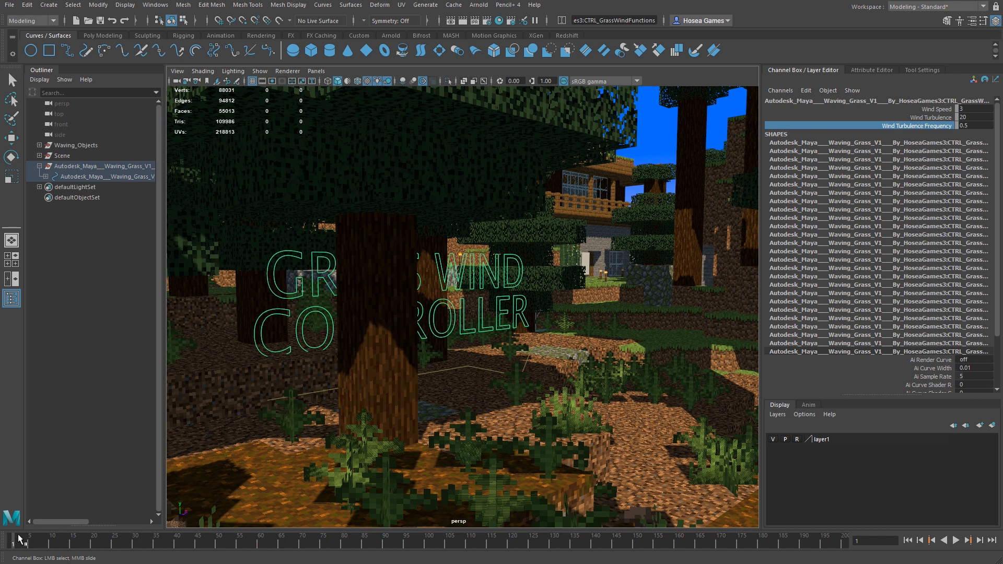
pyautogui.click(154, 4)
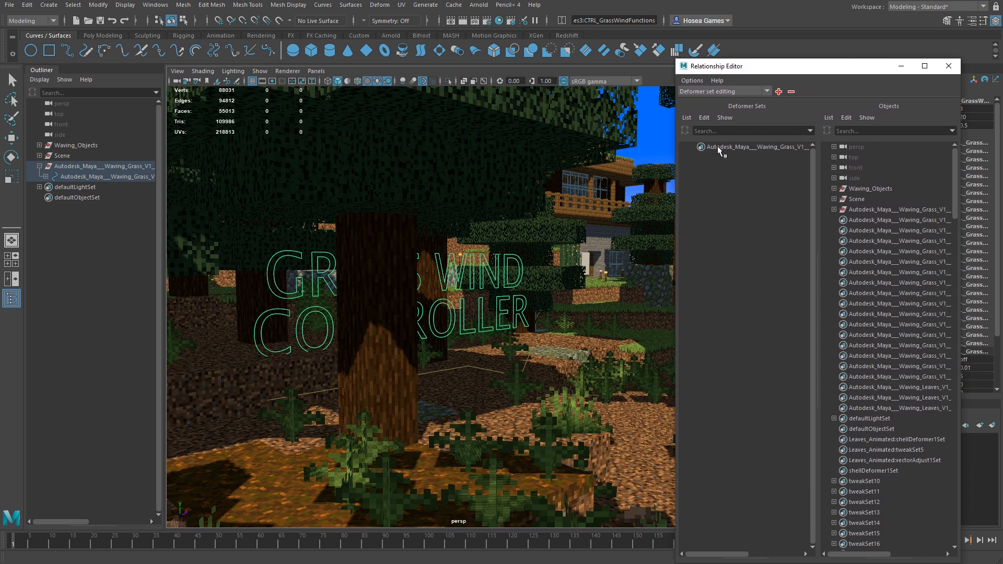
pyautogui.moveTo(753, 148)
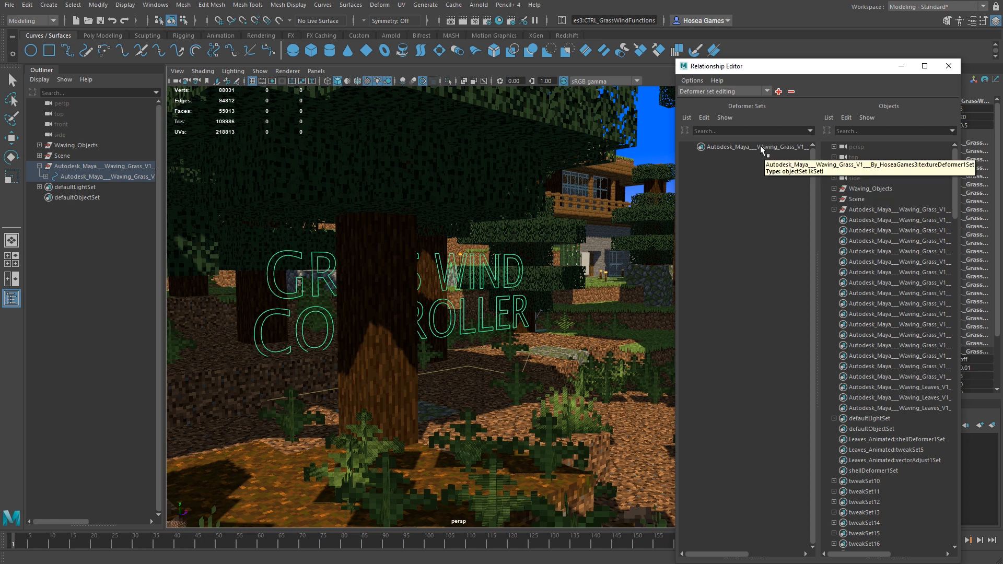
# Select the Waving_Grass deformer set and add Waving_Objects, Leaves and Ground_Vegetation.
pyautogui.click(744, 146)
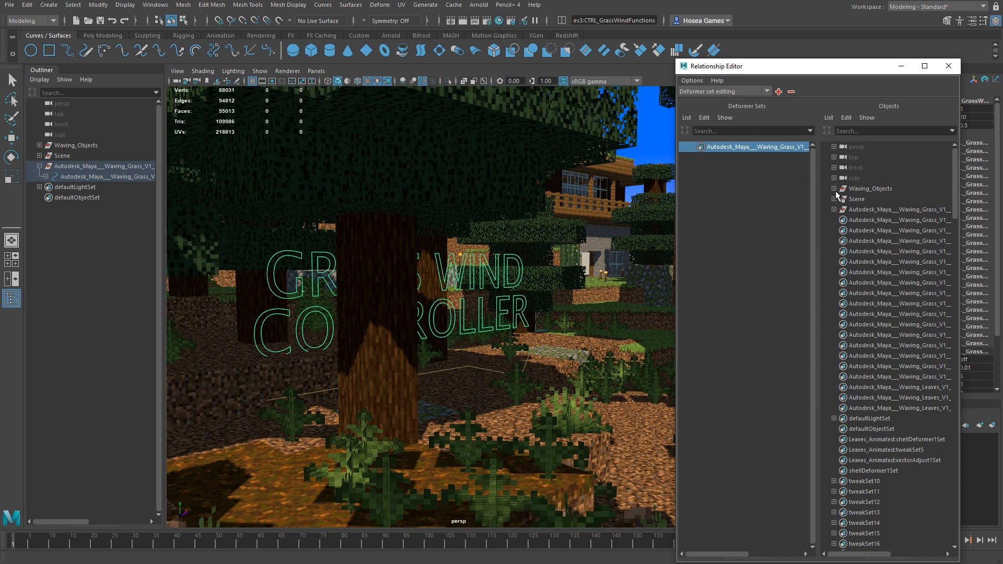
pyautogui.click(834, 188)
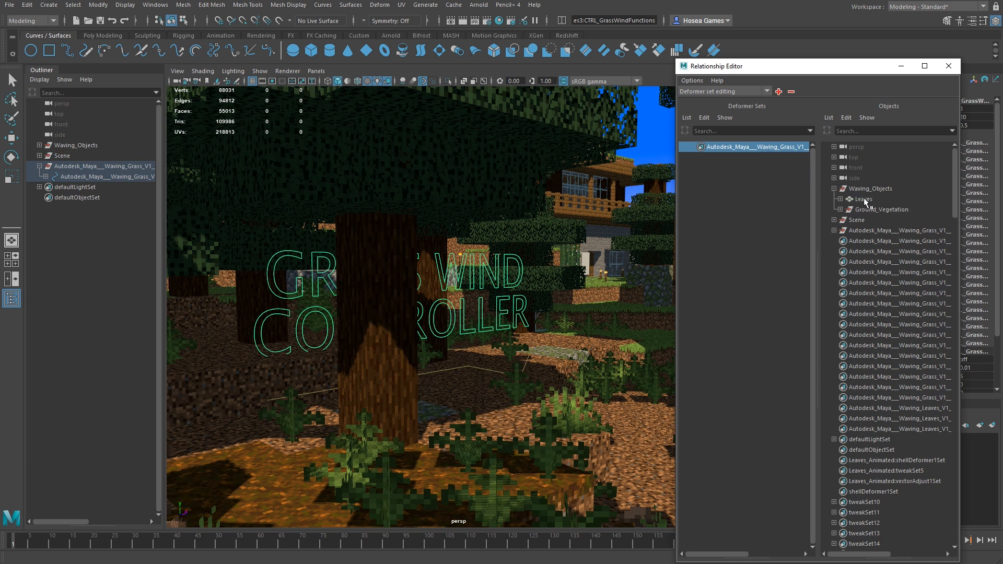
pyautogui.moveTo(871, 204)
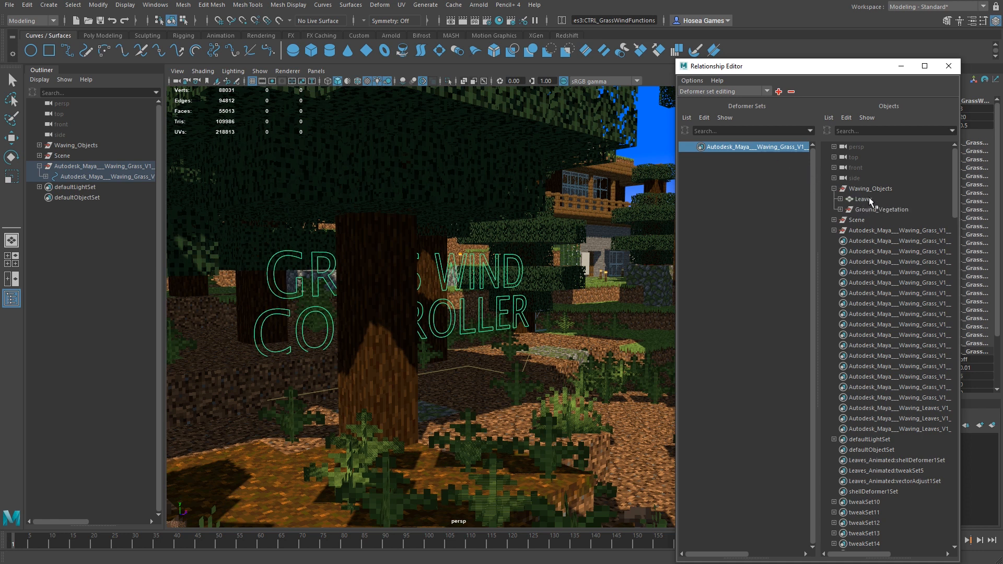
pyautogui.moveTo(857, 219)
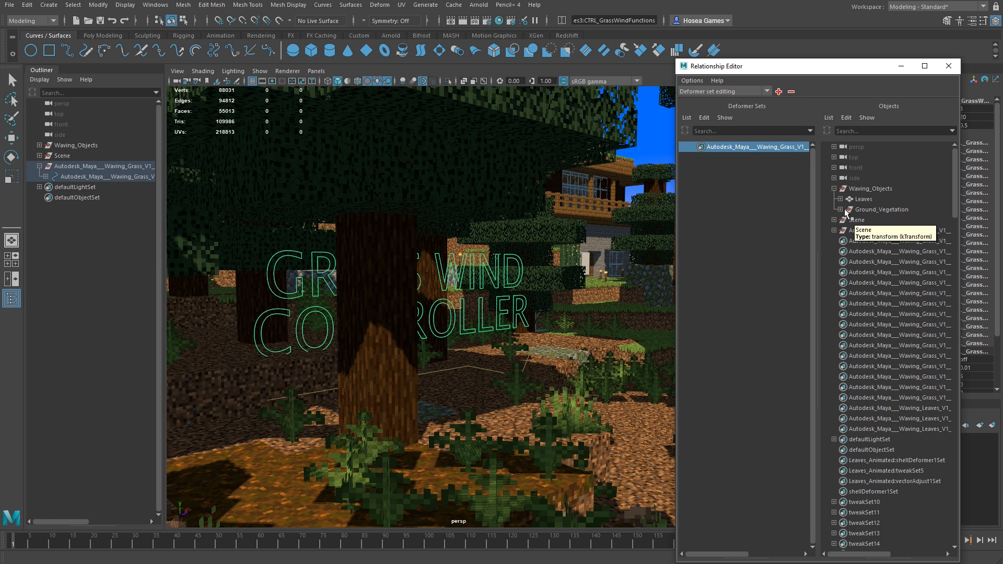
pyautogui.click(840, 209)
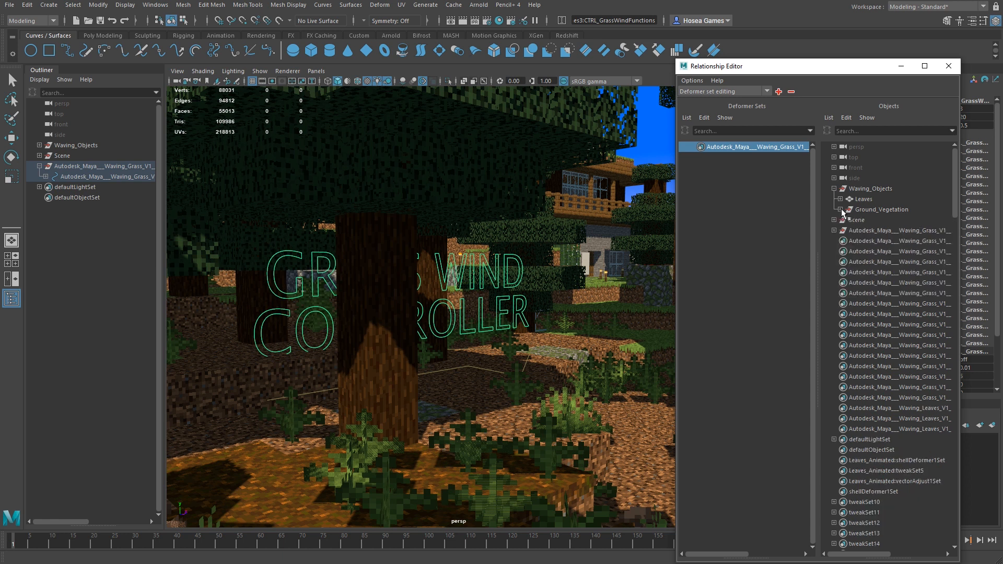
pyautogui.moveTo(861, 209)
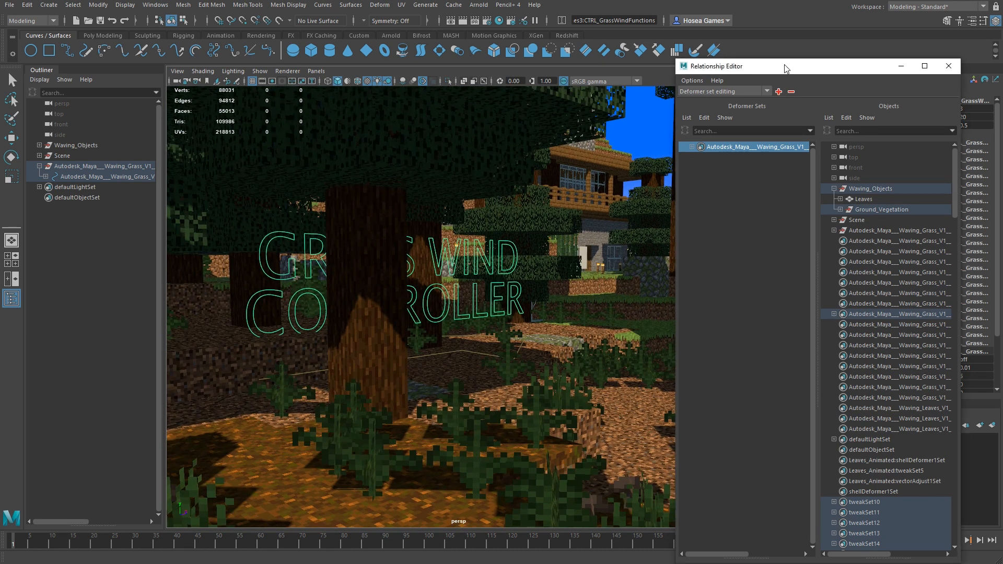
# Close the Relationship Editor and play the animation while tumbling over the swaying grass.
pyautogui.click(948, 65)
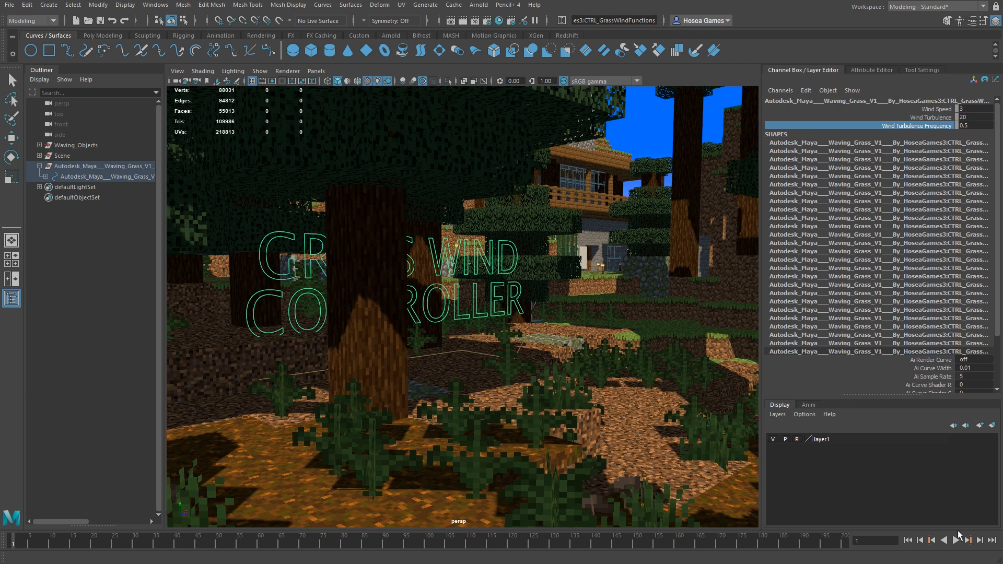
pyautogui.click(957, 540)
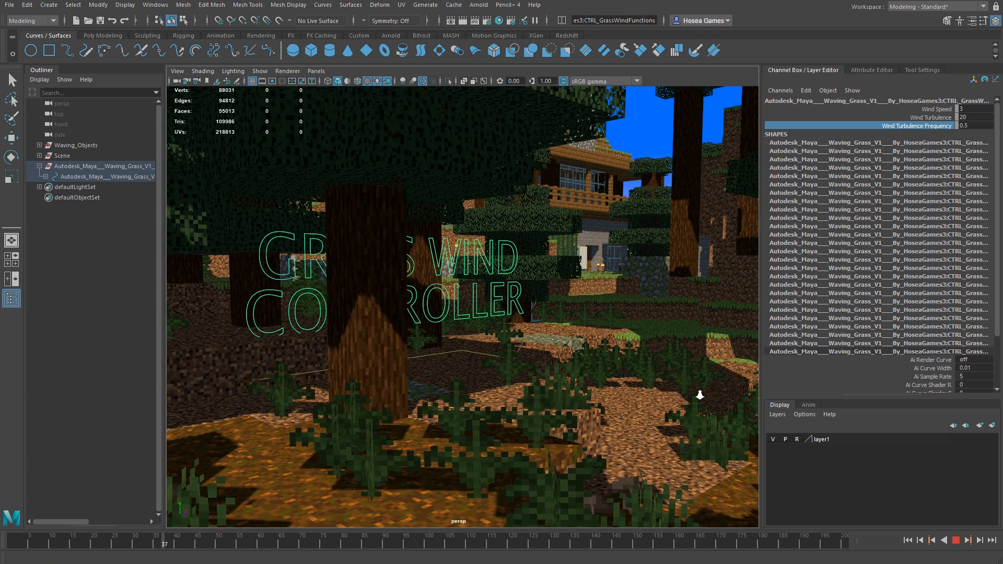
pyautogui.moveTo(699, 395); pyautogui.dragTo(646, 375)
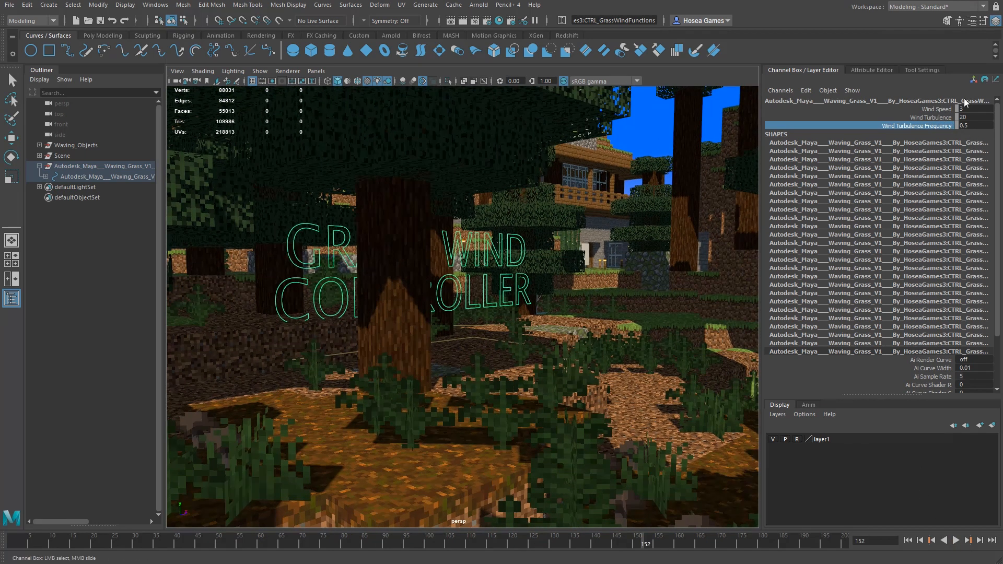
# Test Wind Speed 10 and Wind Turbulence Frequency 50 on the grass controller during playback.
pyautogui.click(959, 126)
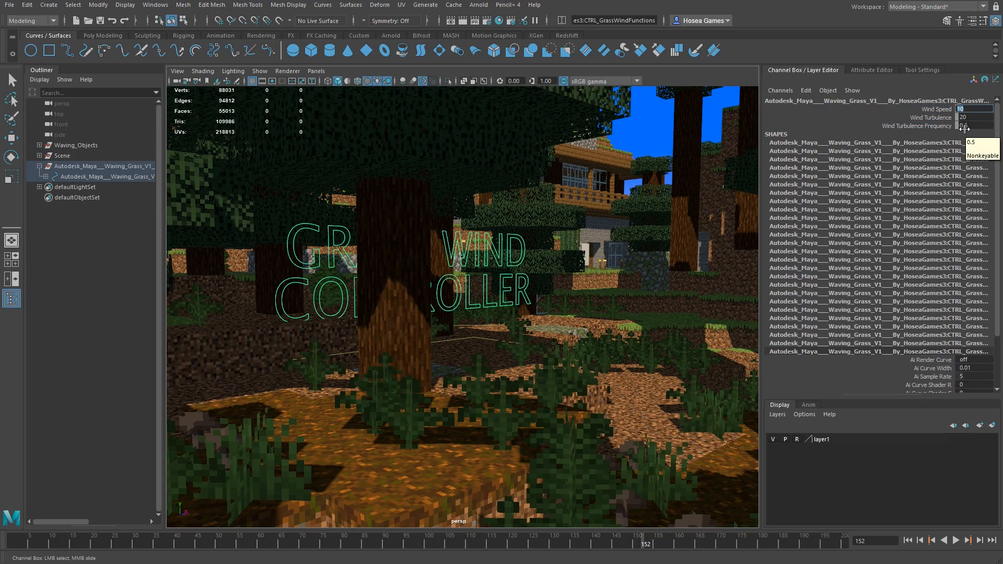
pyautogui.click(956, 540)
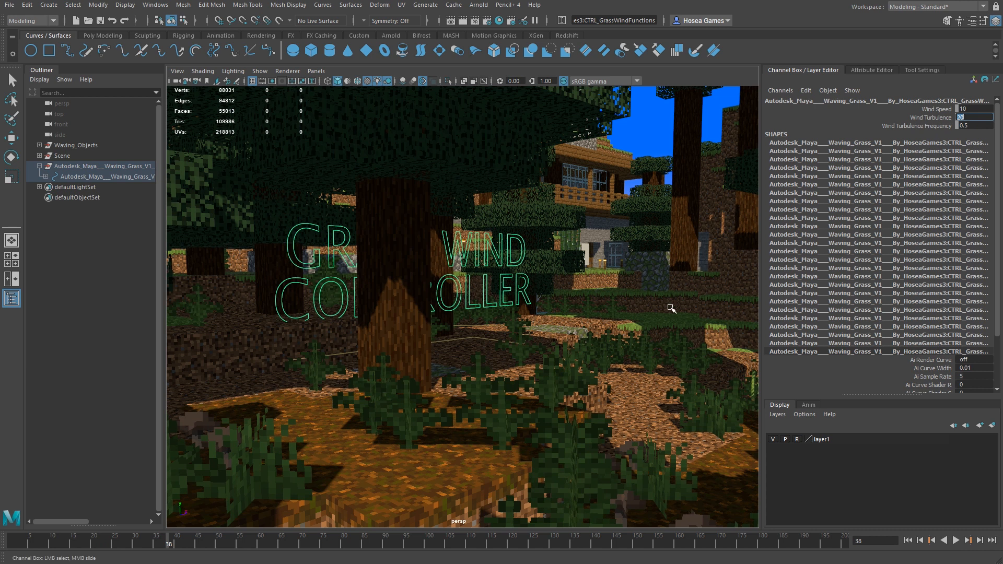
pyautogui.moveTo(540, 377)
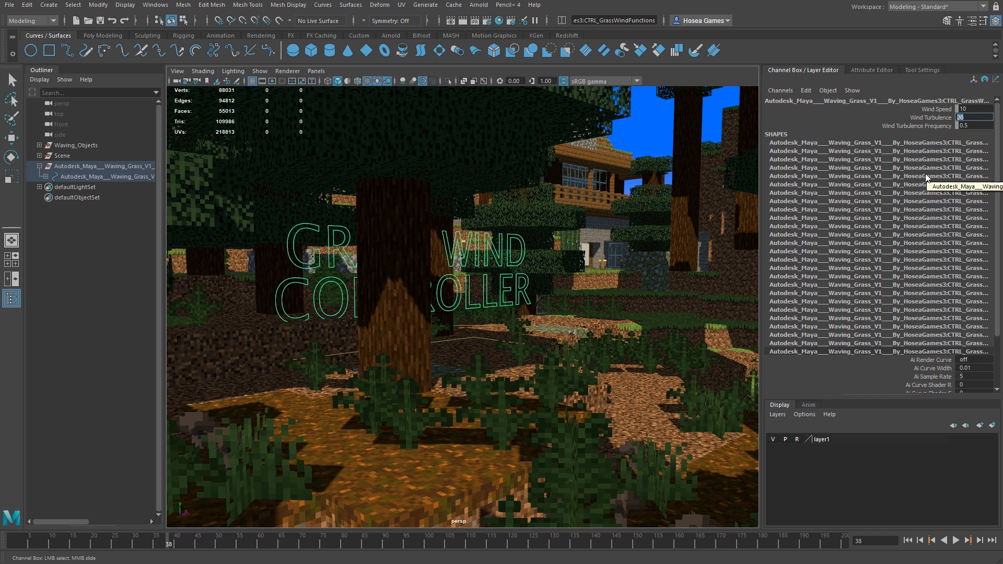
pyautogui.click(973, 117)
pyautogui.write('50')
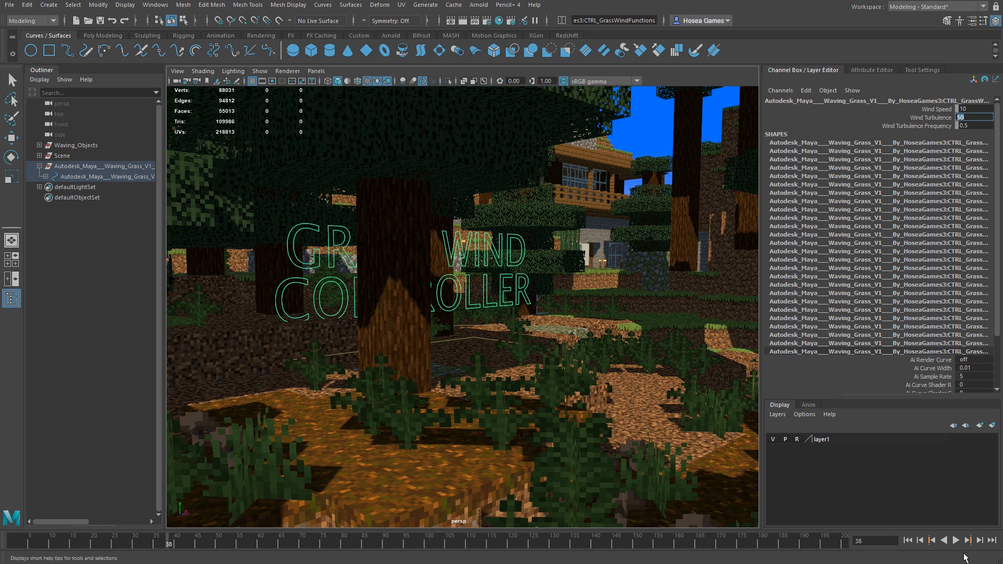
pyautogui.click(958, 540)
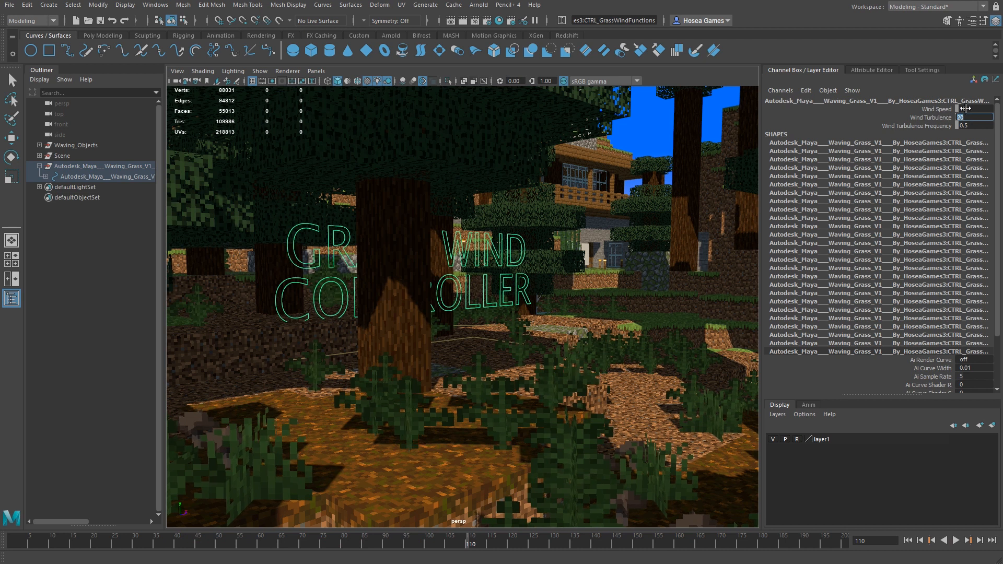
pyautogui.write('10')
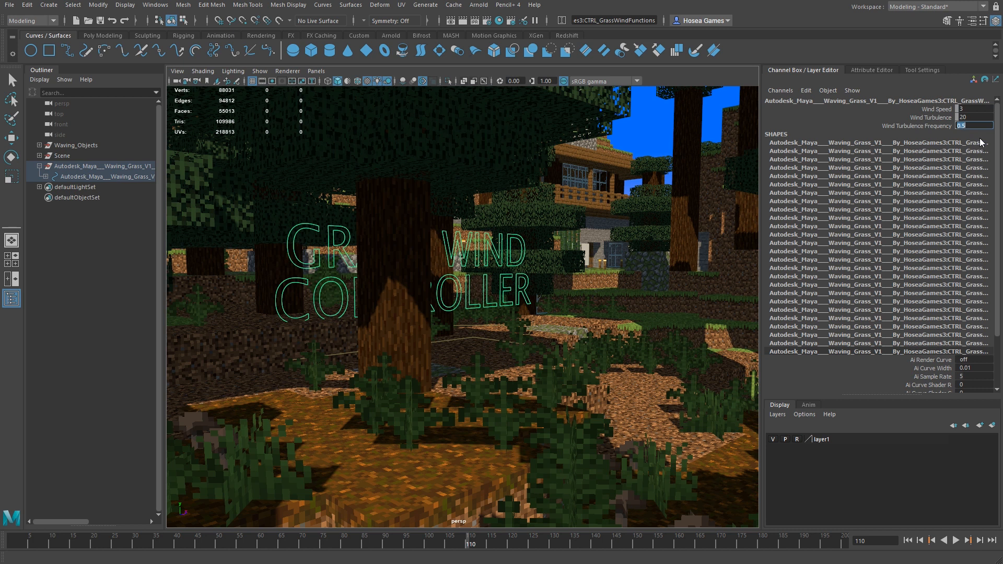
pyautogui.write('50')
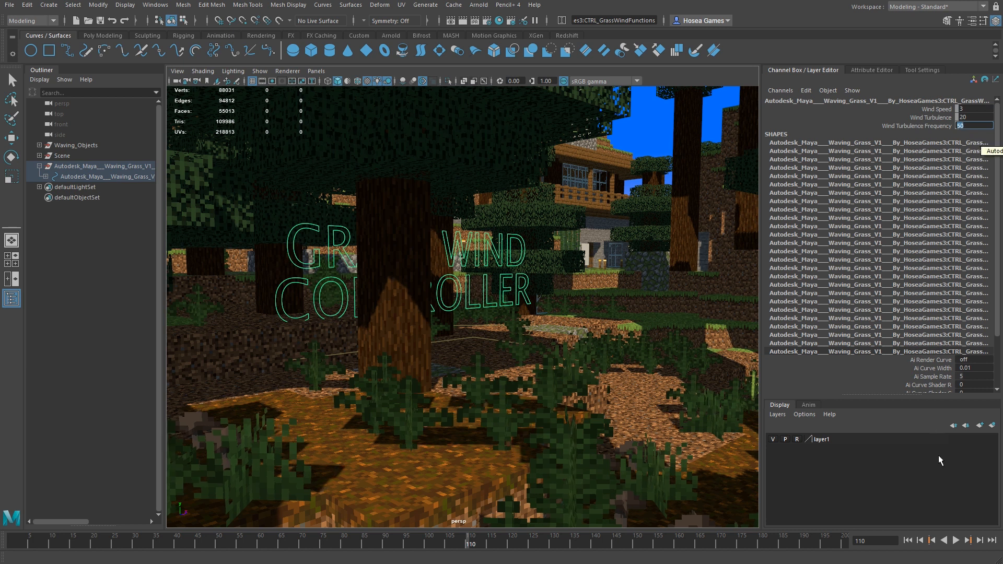
pyautogui.click(956, 540)
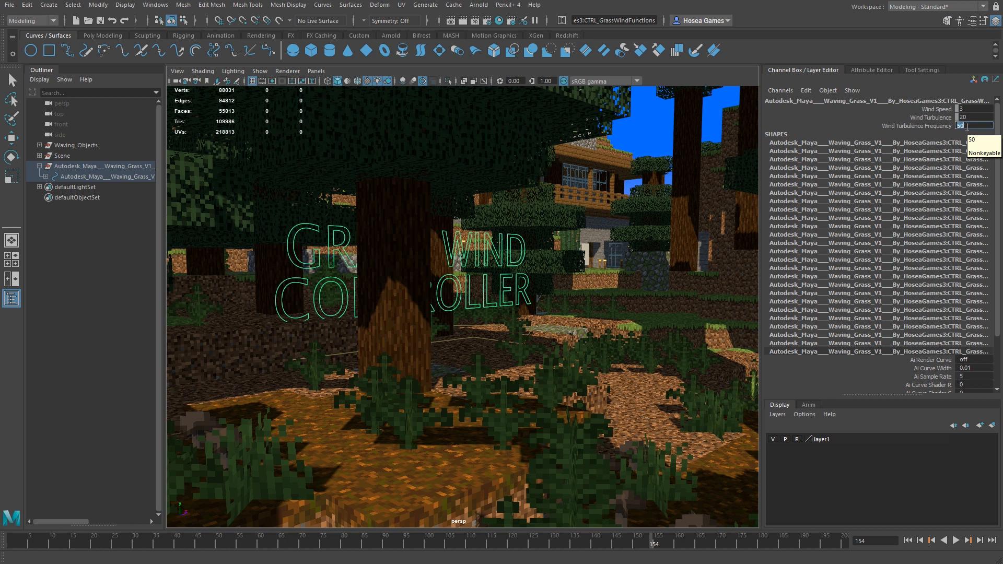
# Revert the grass controller to Wind Speed 5 and Frequency 0.5, then deselect it.
pyautogui.click(955, 540)
pyautogui.write('5')
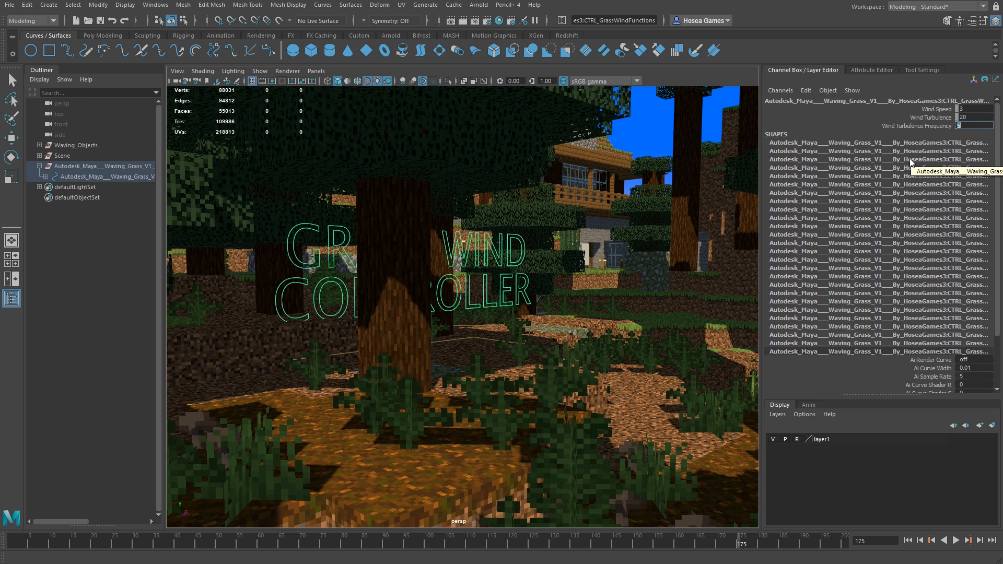
pyautogui.click(956, 540)
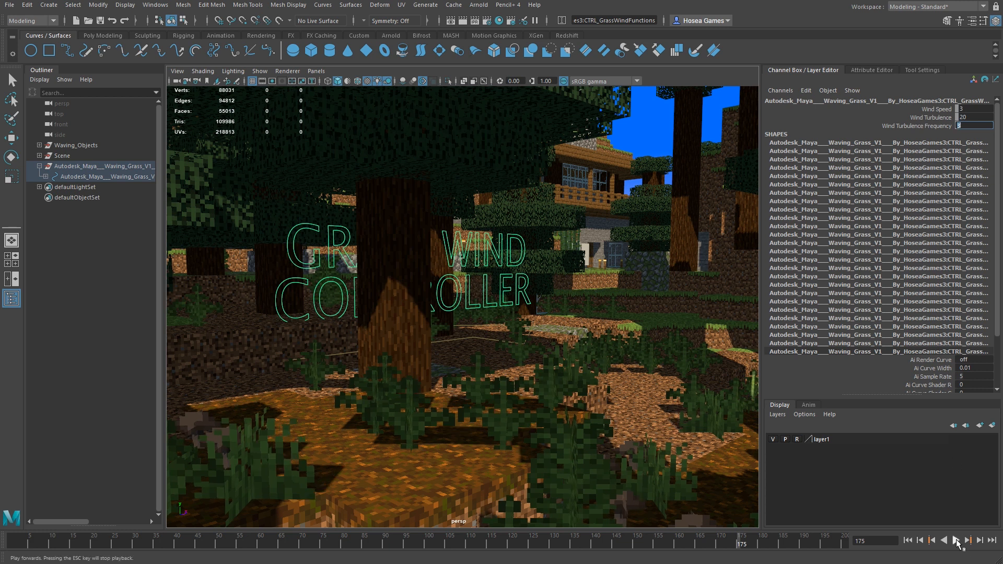
pyautogui.click(957, 540)
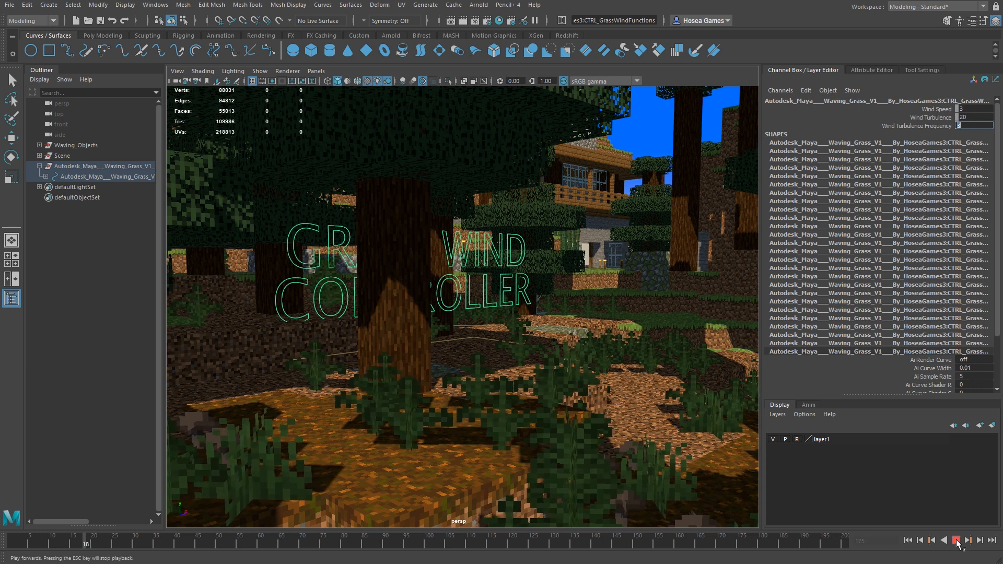
pyautogui.click(958, 540)
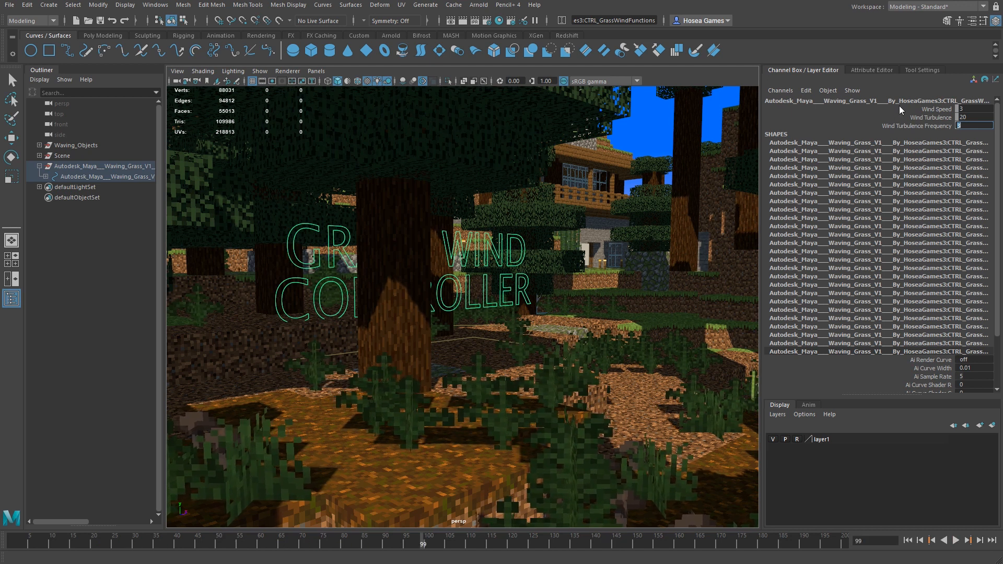
pyautogui.click(973, 127)
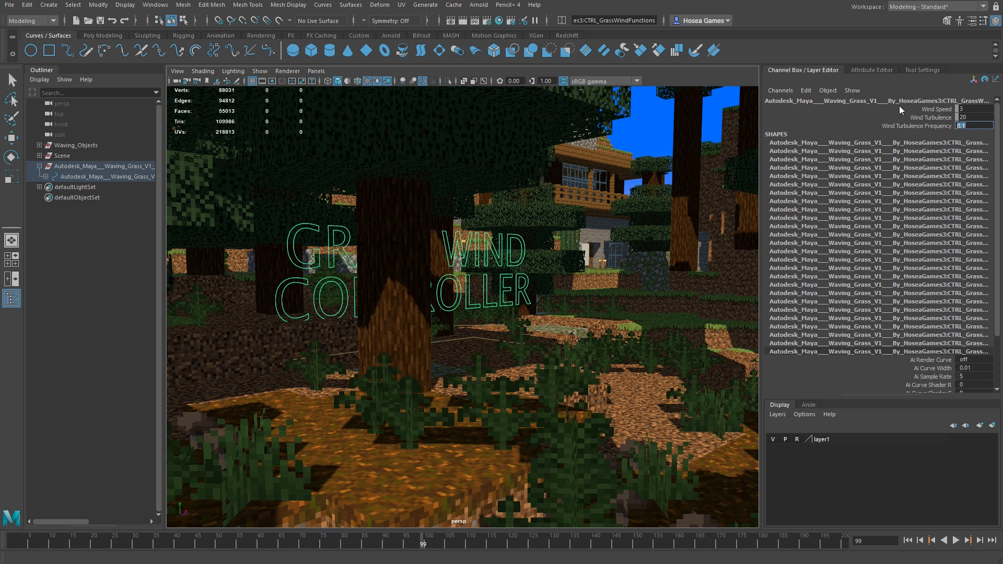
pyautogui.click(956, 540)
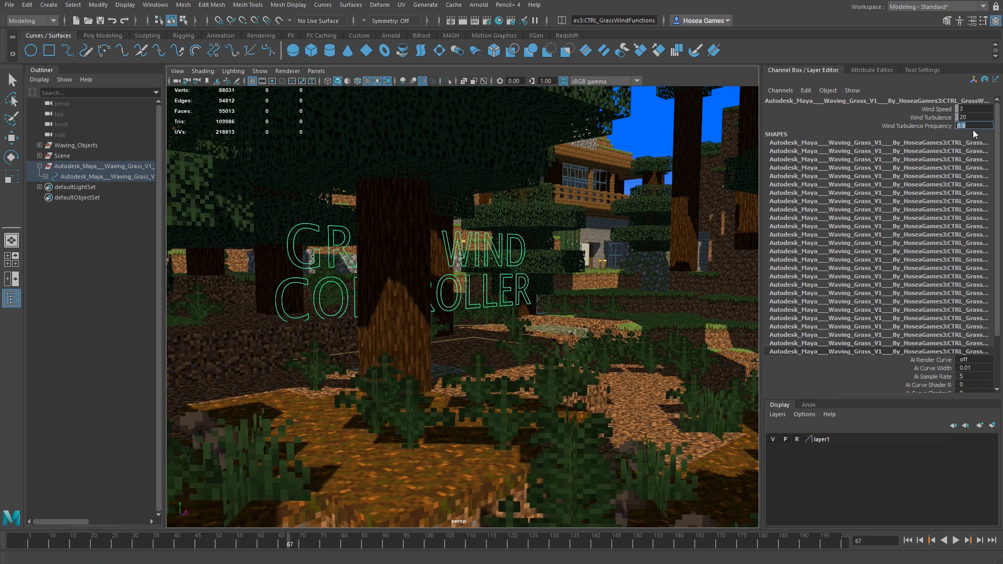
pyautogui.click(956, 541)
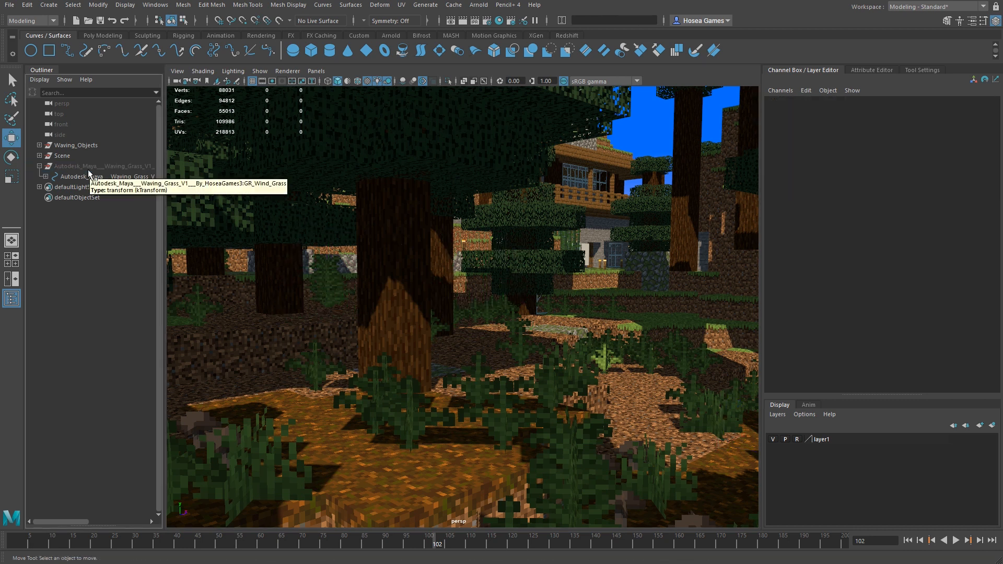
# Import 'Waving Leaves V1 - By HoseaGames.ma' into the forest scene.
pyautogui.click(9, 4)
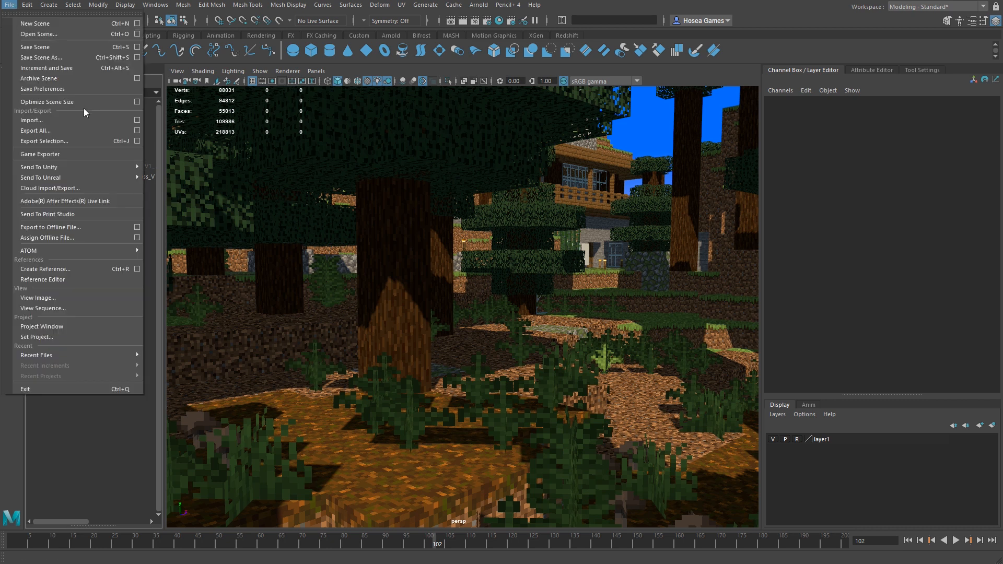
pyautogui.click(31, 120)
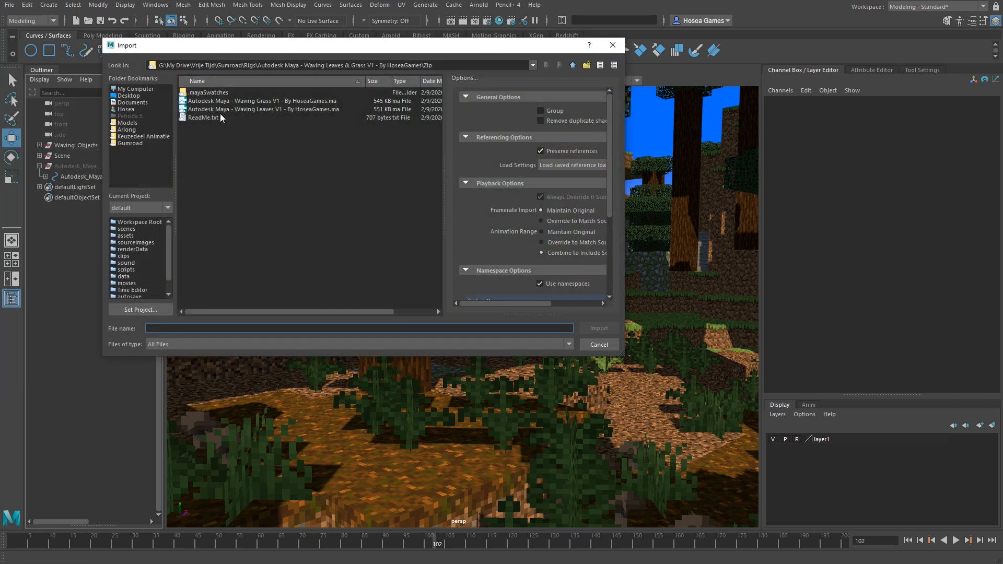
pyautogui.click(256, 108)
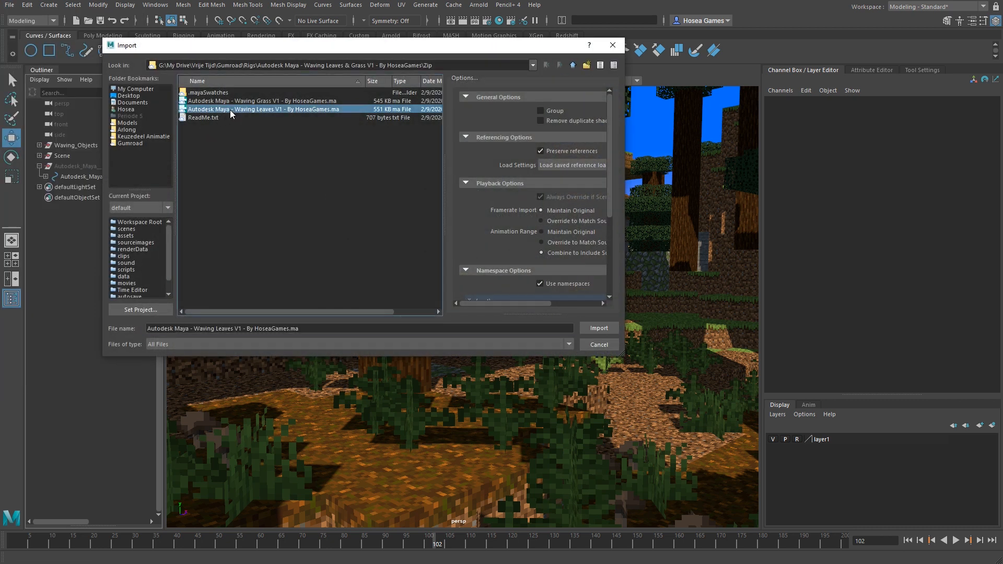
pyautogui.click(597, 328)
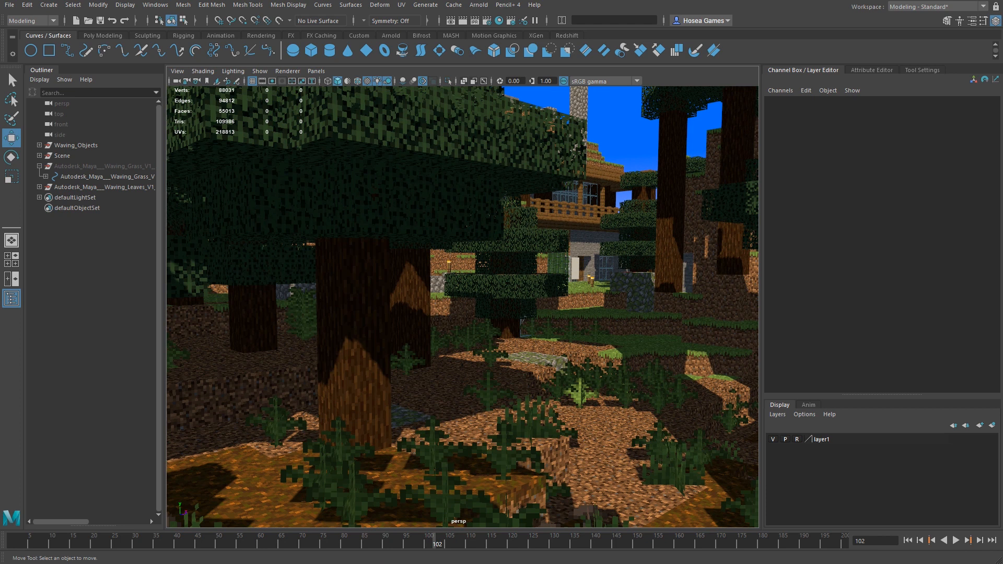
# Link the Waving_Leaves deformer set to the Leaves group inside Waving_Objects.
pyautogui.click(155, 5)
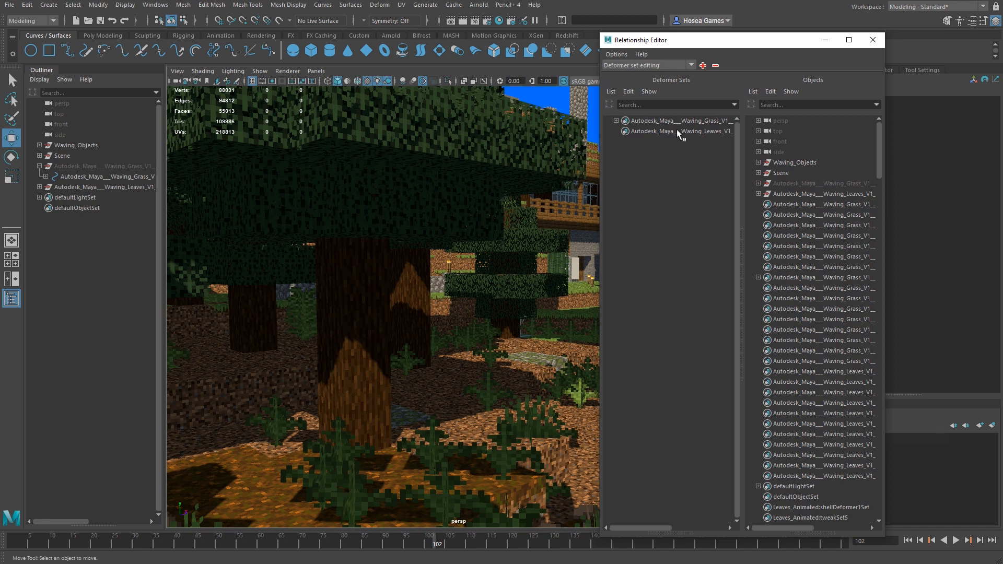
pyautogui.click(678, 131)
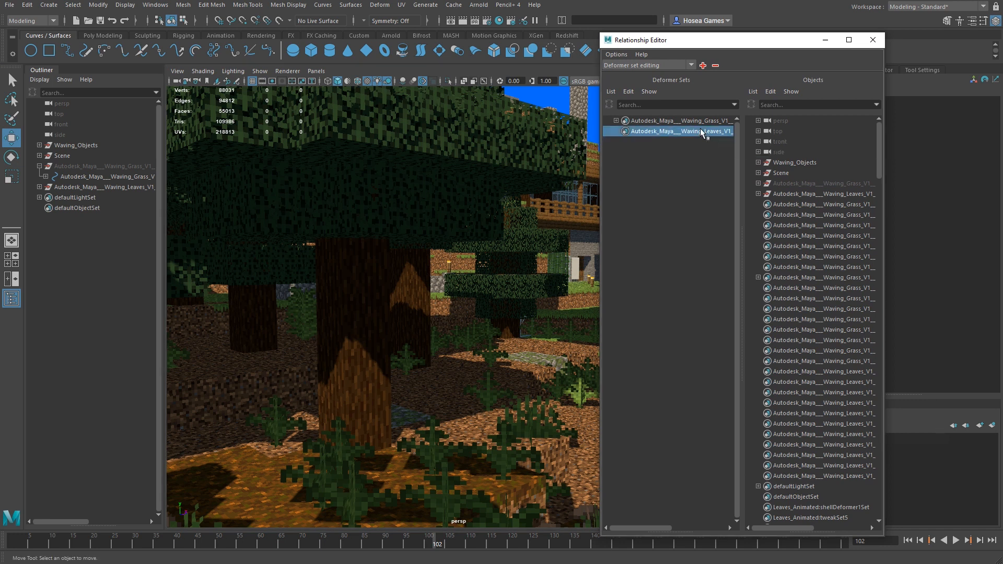
pyautogui.click(759, 162)
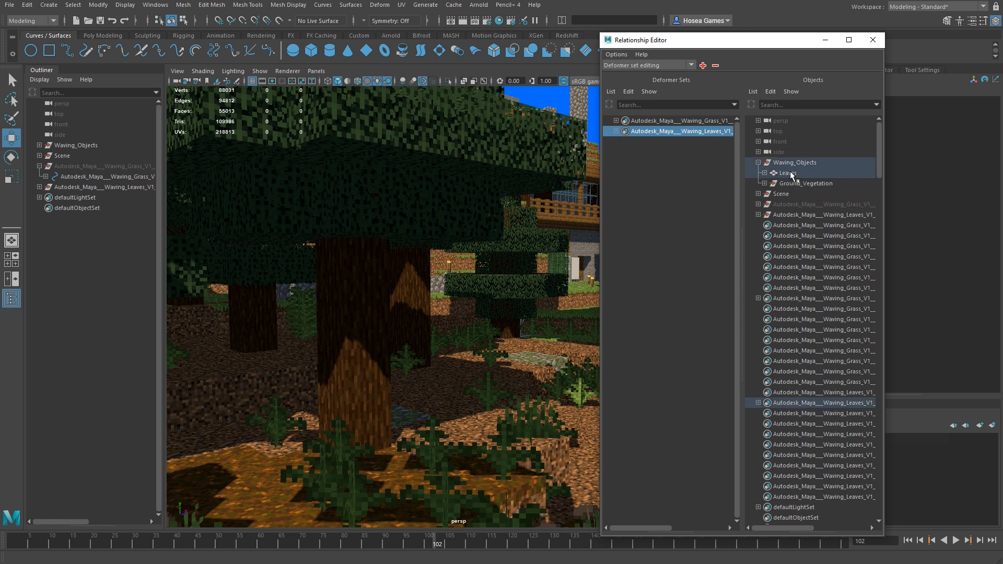
pyautogui.click(872, 40)
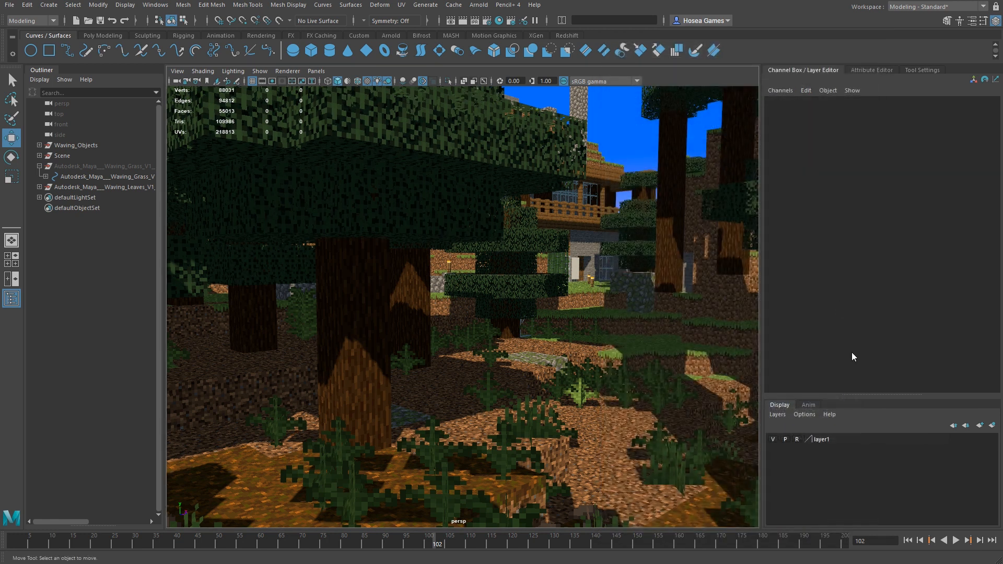
# Play the leaf animation through, stop it, and expand the Waving_Leaves group in the Outliner.
pyautogui.click(957, 541)
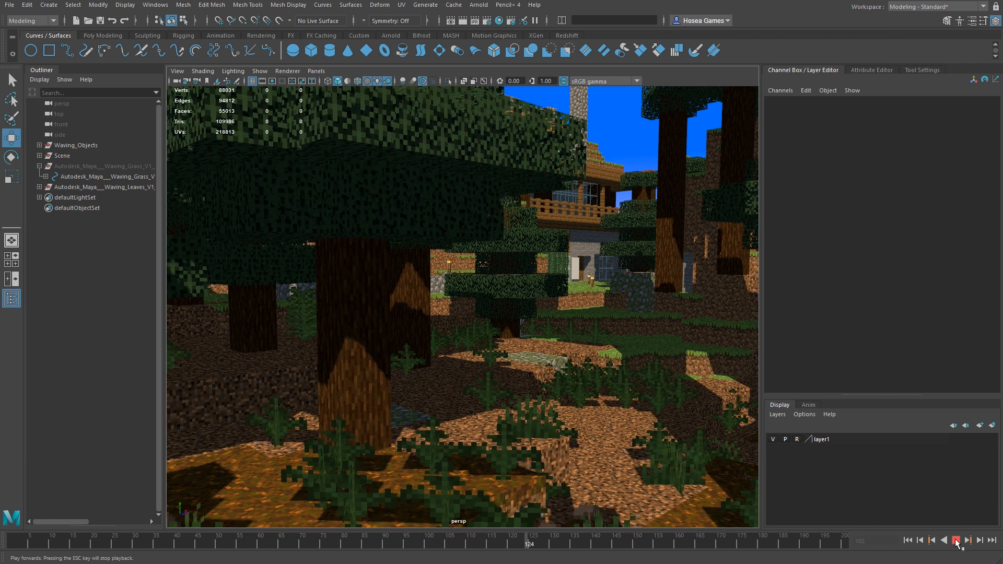
pyautogui.click(956, 540)
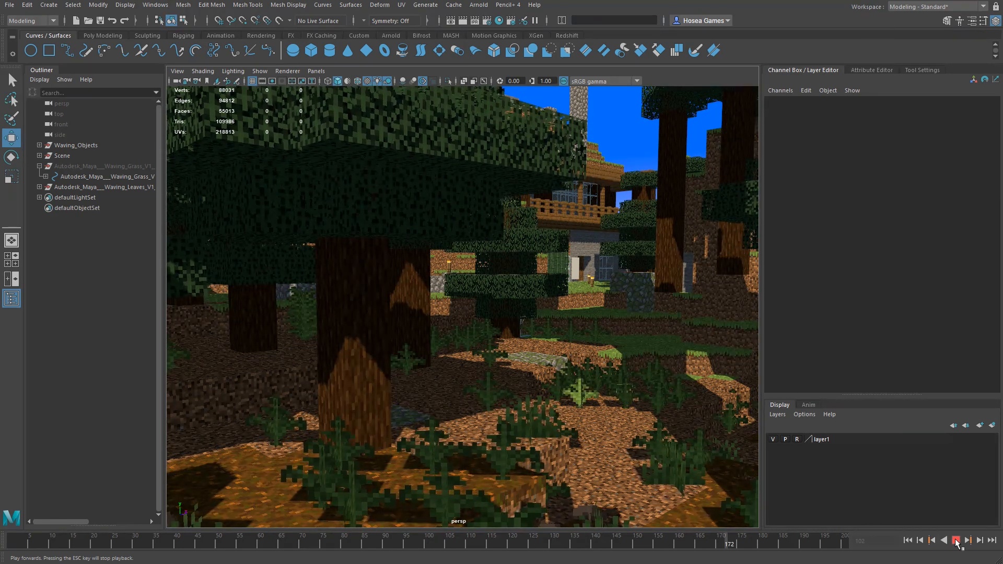
pyautogui.click(956, 540)
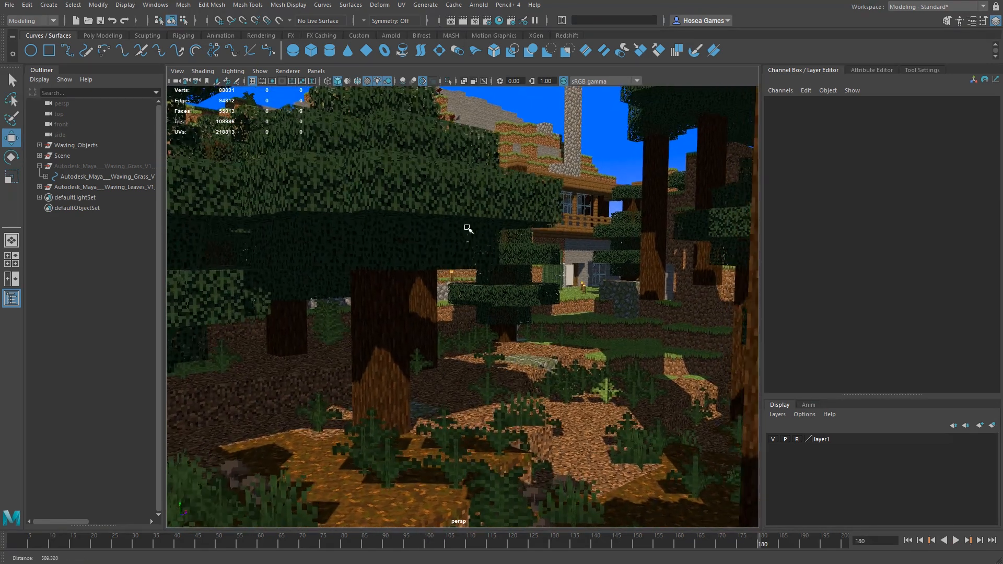
pyautogui.click(40, 177)
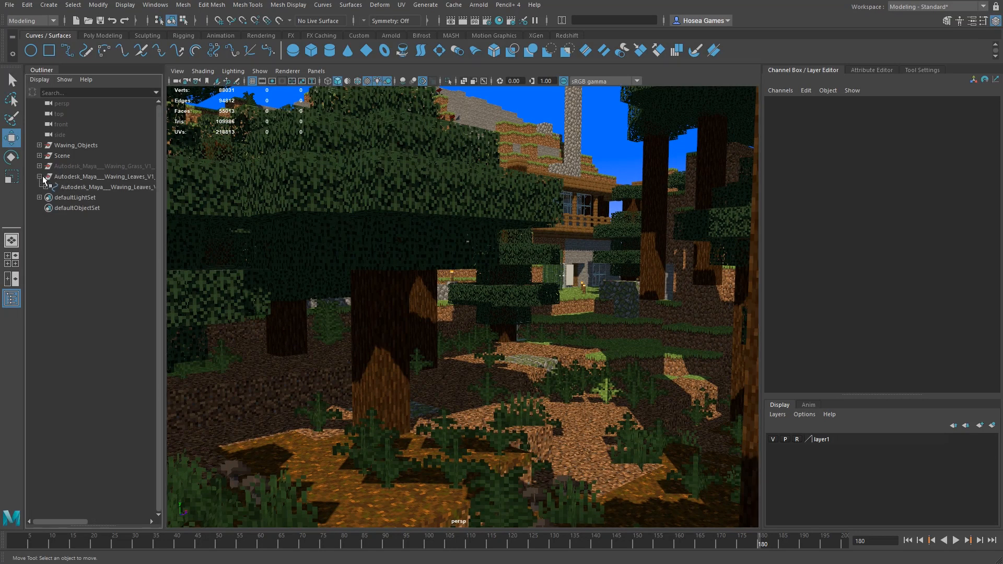
# Set CTRL_LeavesWindFunctions to Wind Turbulence 40 and Wind Speed 2 while previewing playback.
pyautogui.click(110, 198)
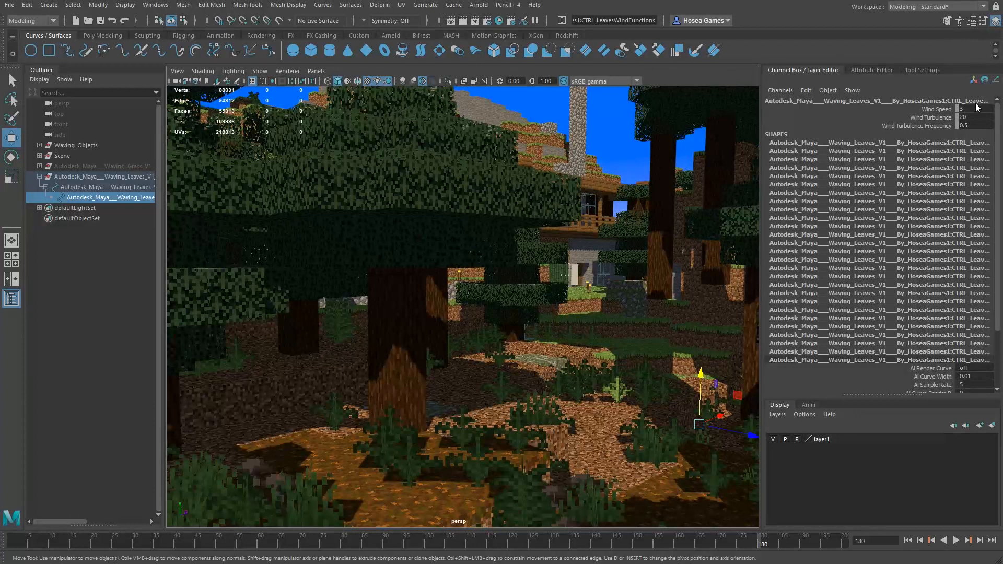
pyautogui.write('50')
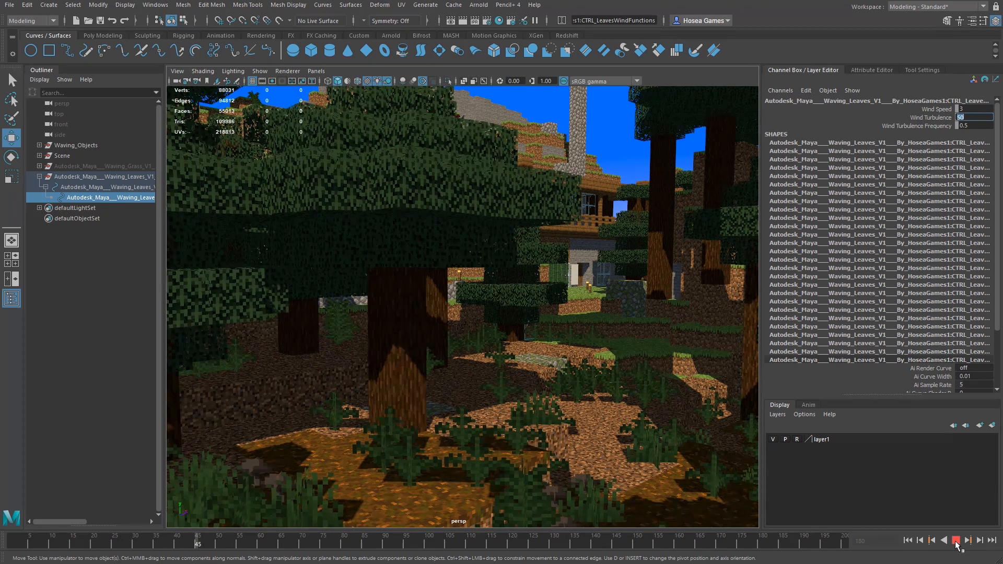
pyautogui.click(959, 540)
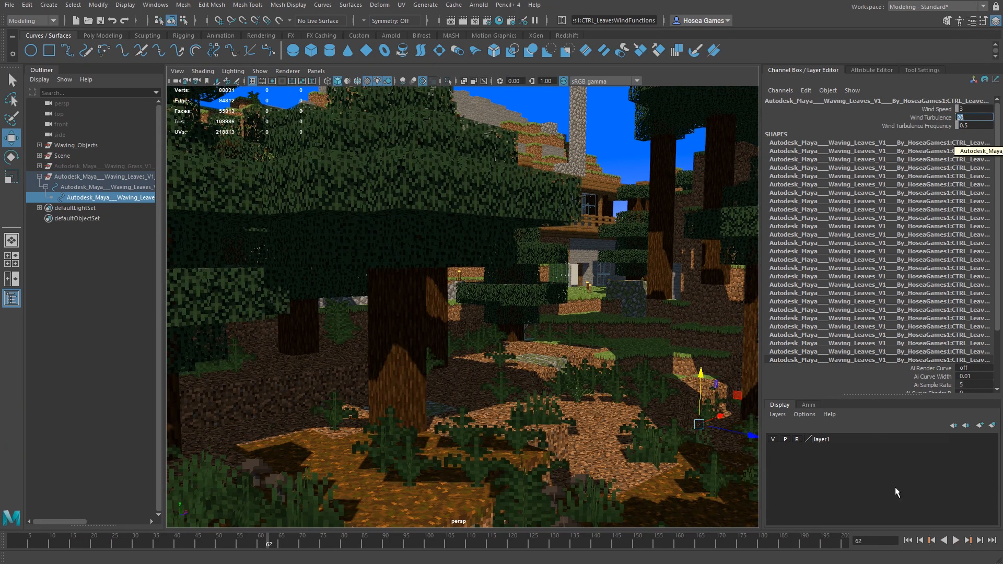
pyautogui.click(956, 540)
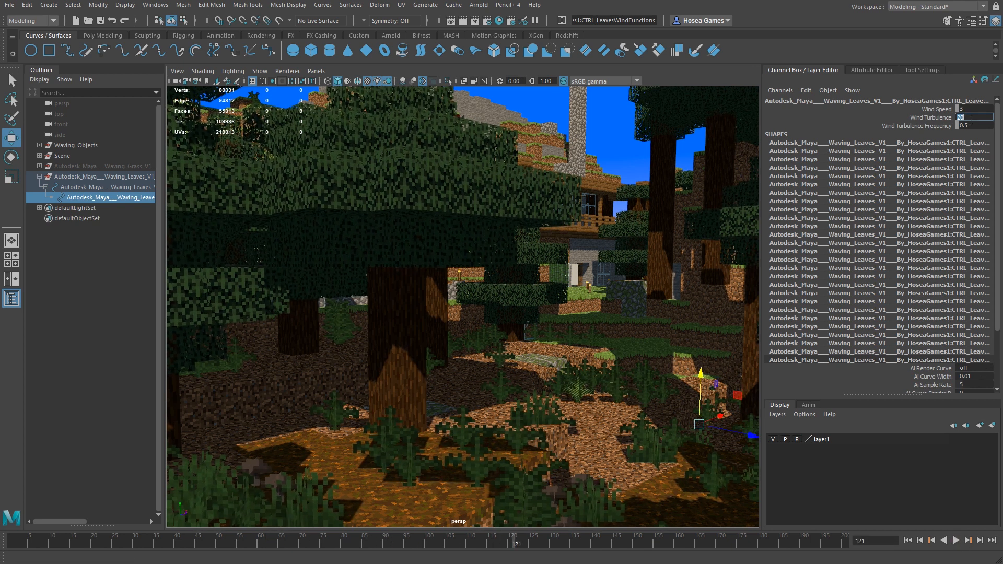
pyautogui.write('40')
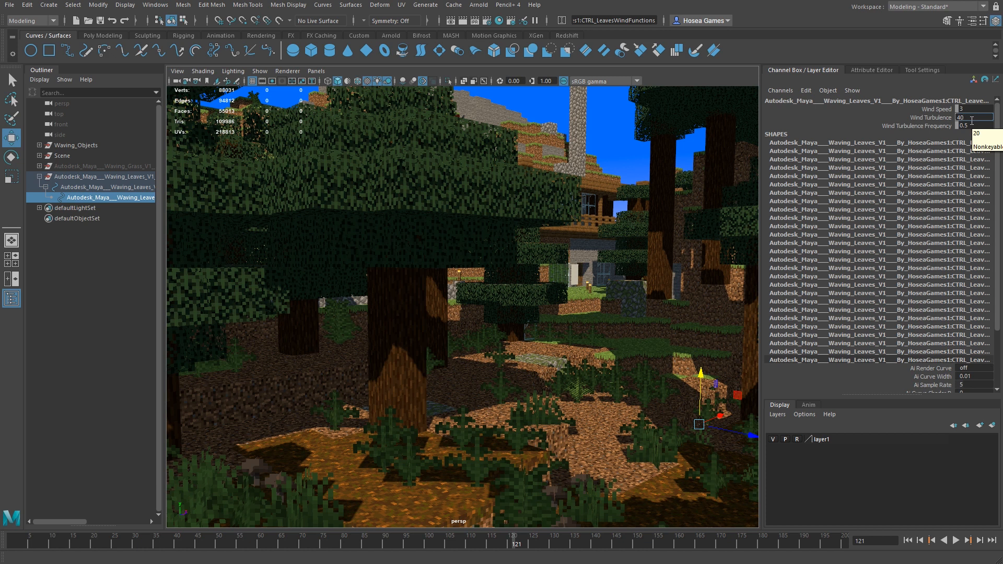
pyautogui.click(972, 107)
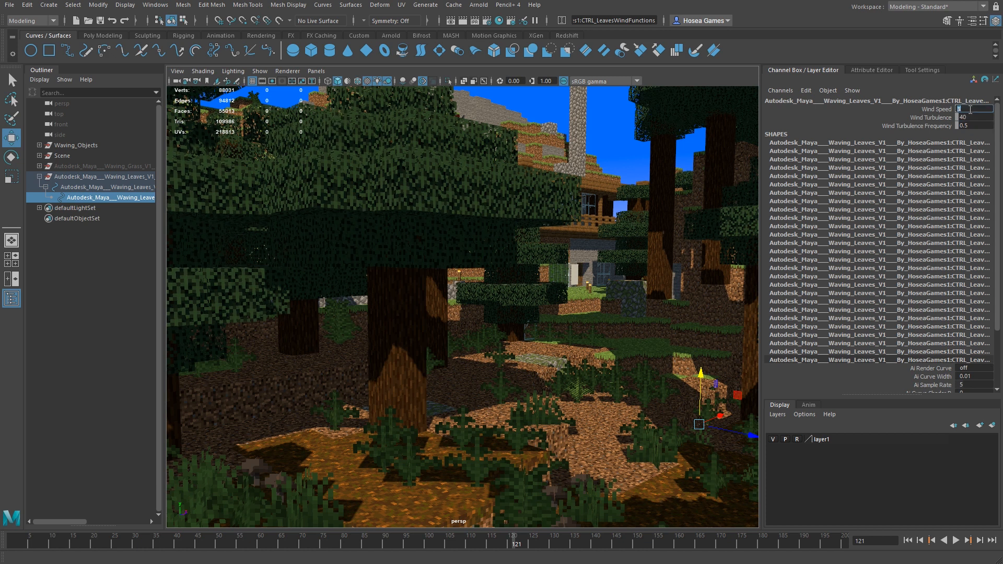
pyautogui.write('24')
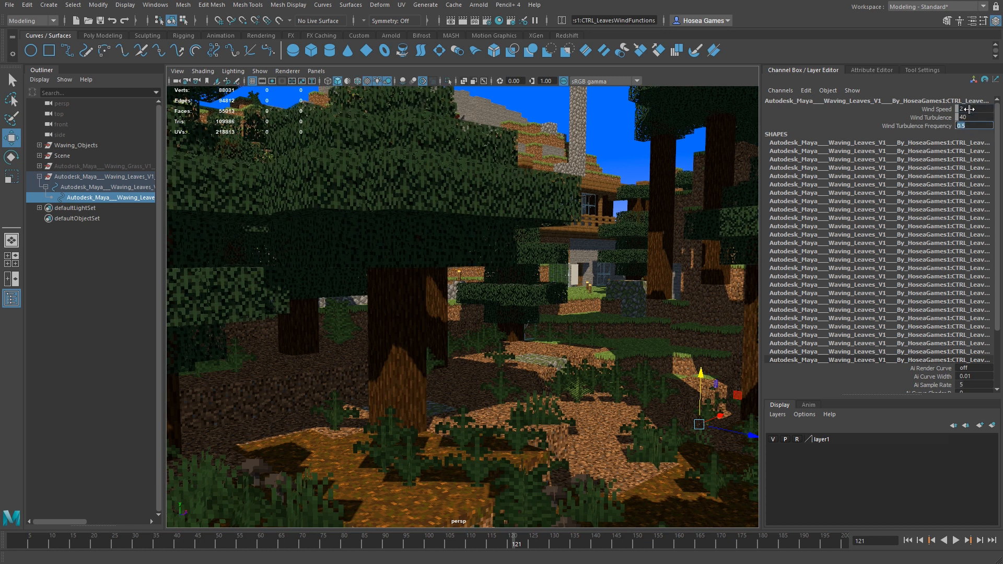
pyautogui.click(956, 541)
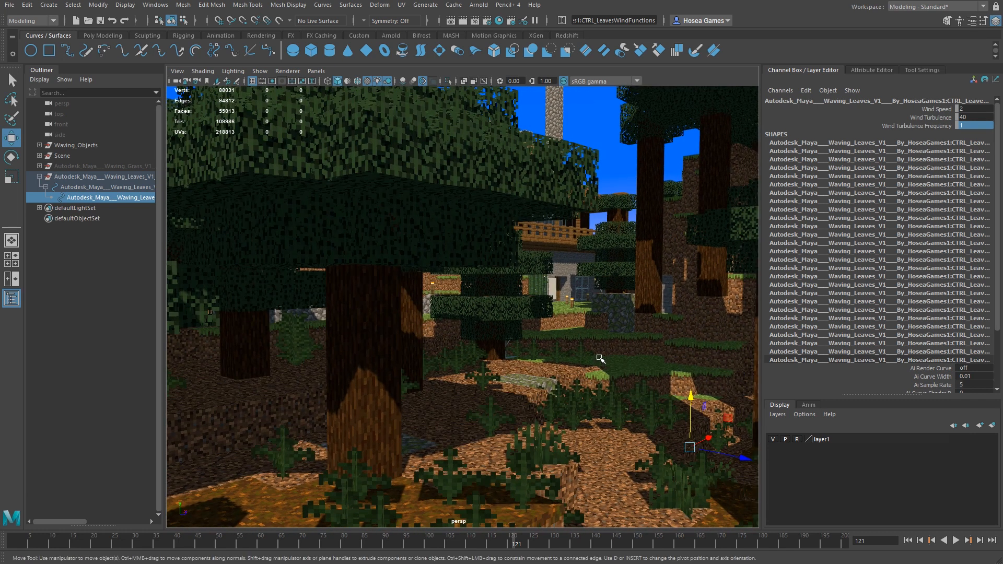
pyautogui.moveTo(608, 173)
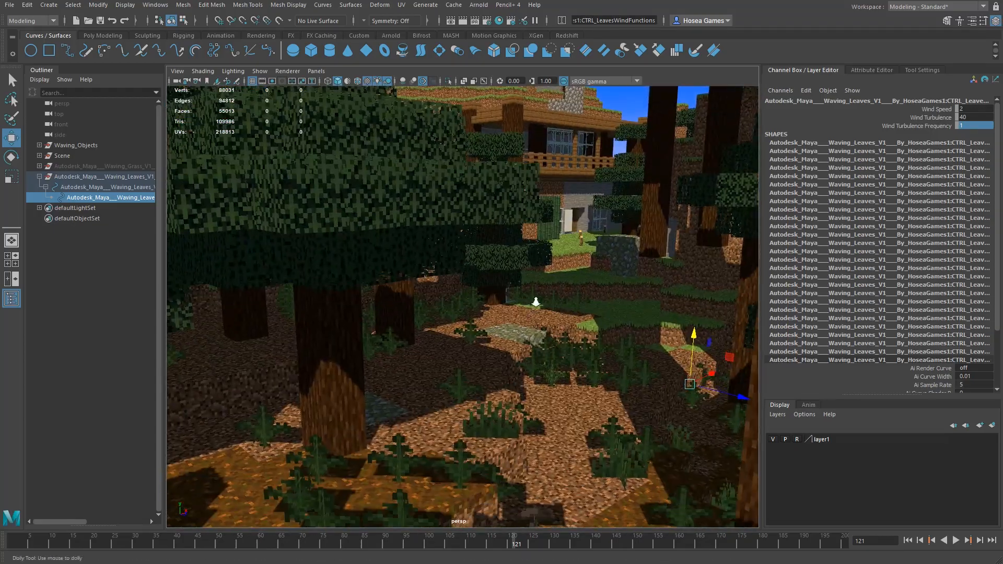
pyautogui.moveTo(537, 301); pyautogui.dragTo(582, 298)
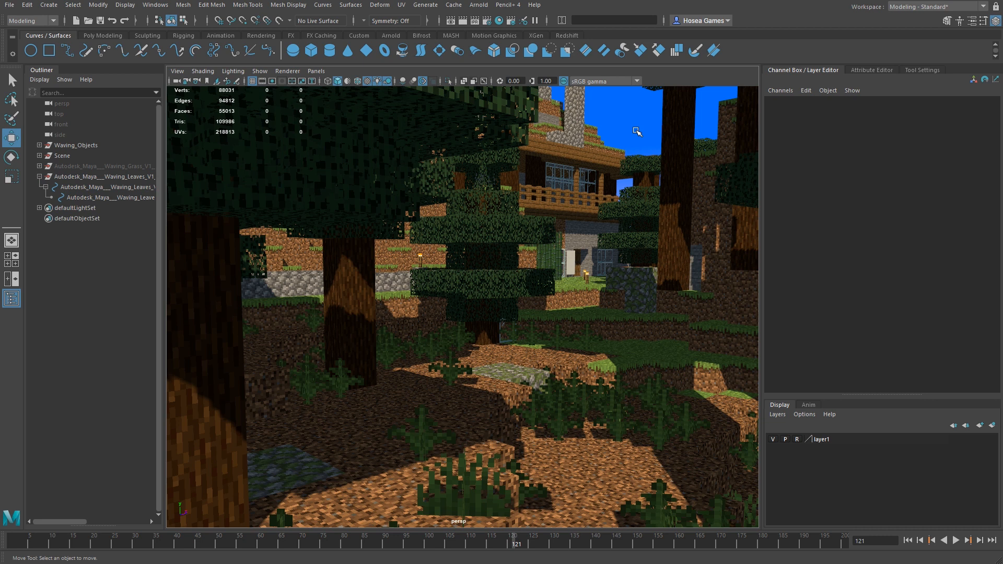
pyautogui.moveTo(915, 128)
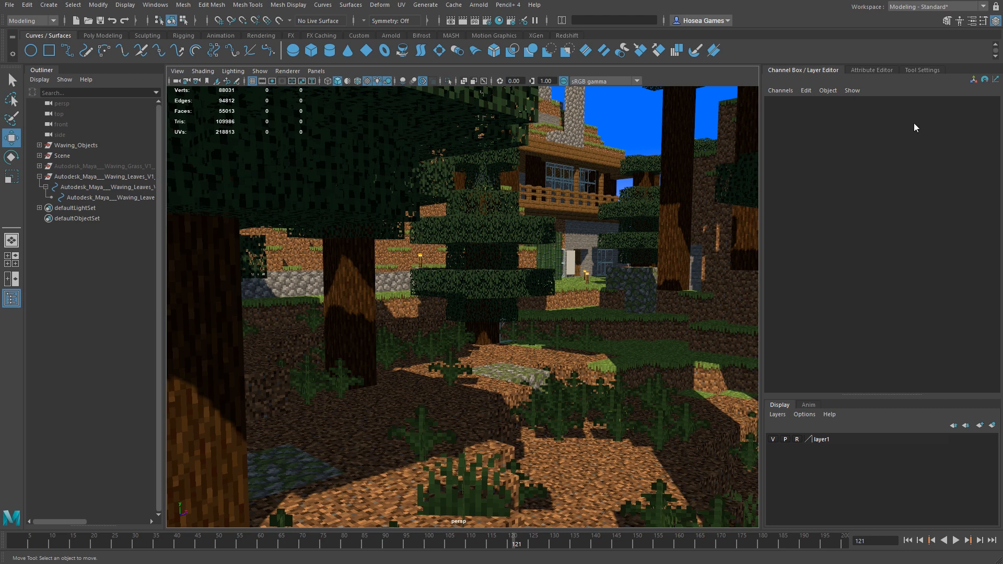